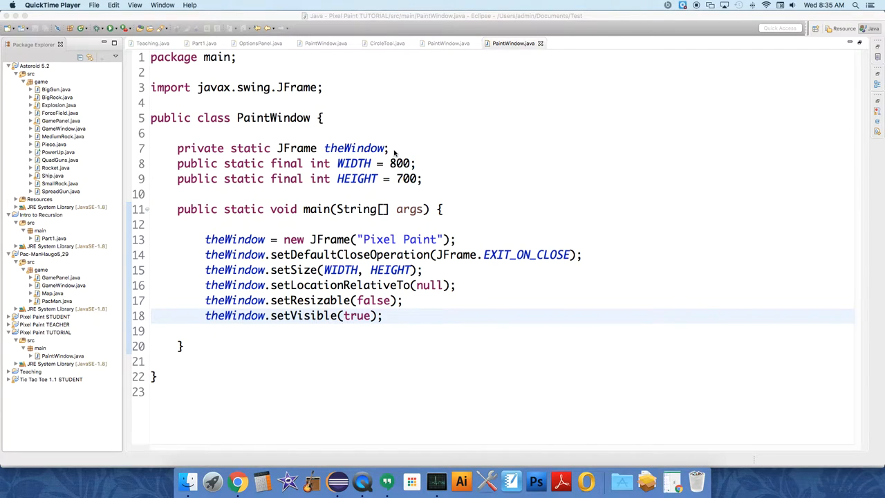
mouse_move(495, 166)
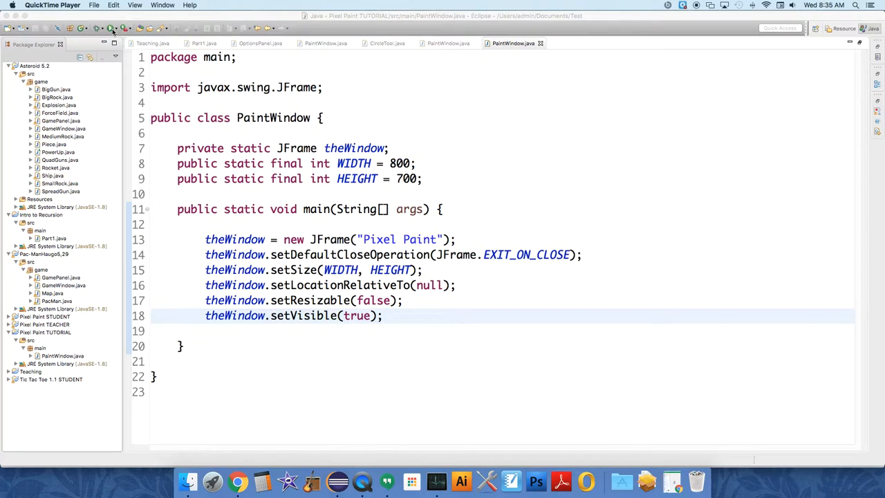
- Run the existing PaintWindow program twice and close the empty Pixel Paint window each time
click(101, 28)
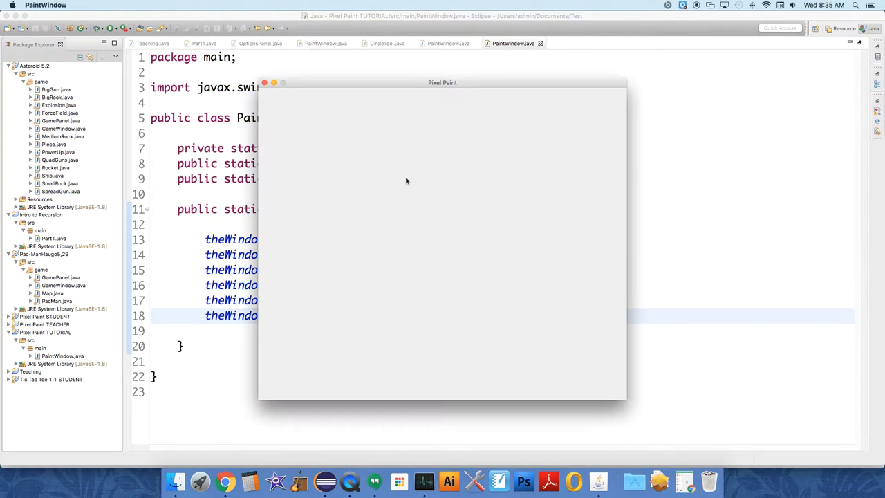
click(264, 83)
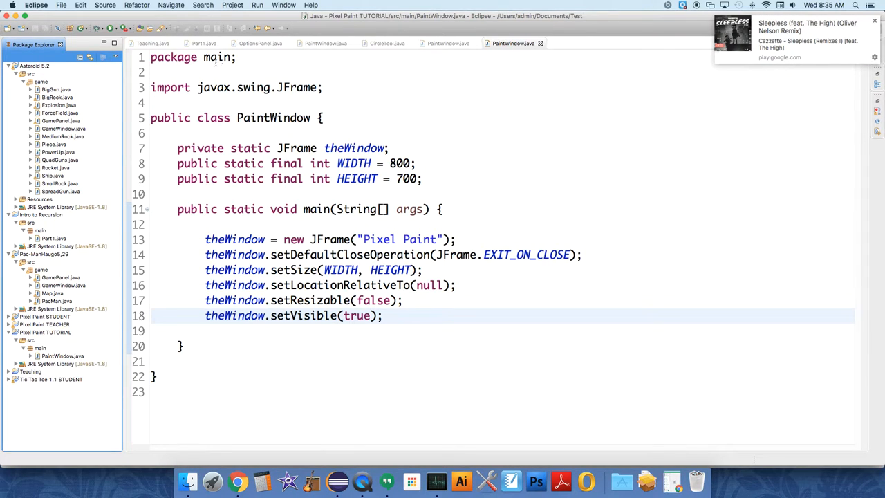
click(94, 28)
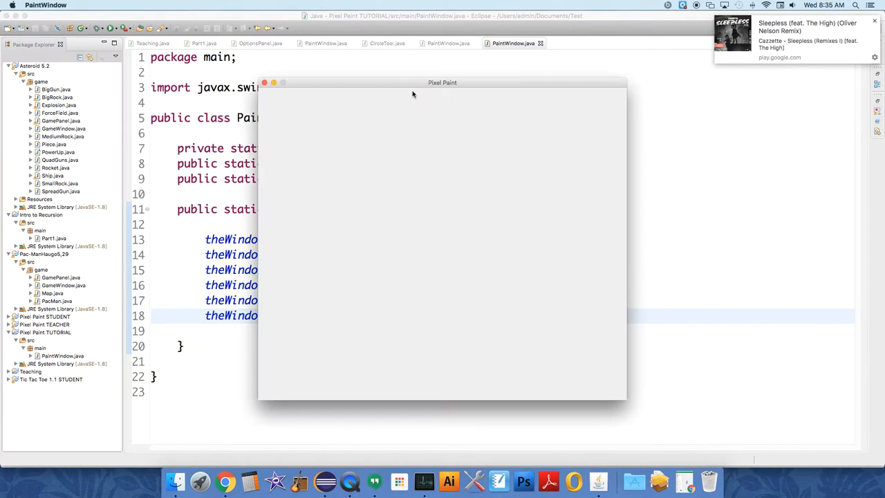
mouse_move(261, 288)
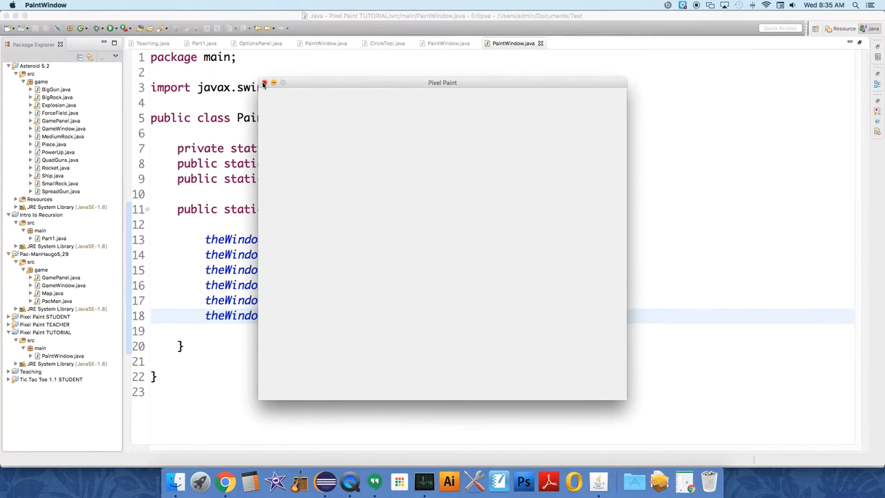
click(264, 83)
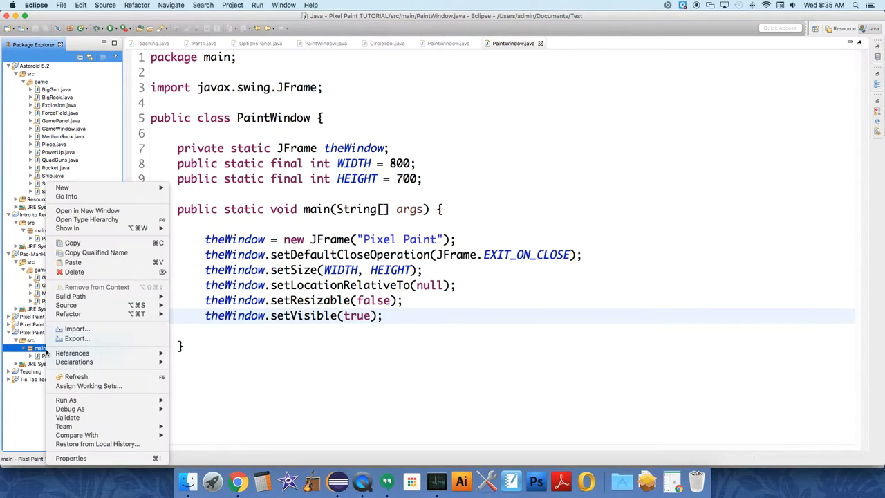
- Create a new Java class named PaintPanel in the main package
click(60, 188)
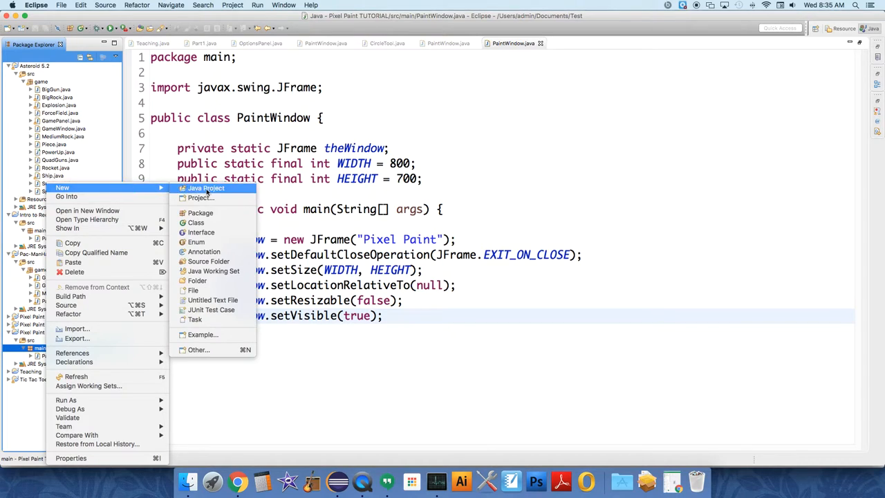
mouse_move(213, 224)
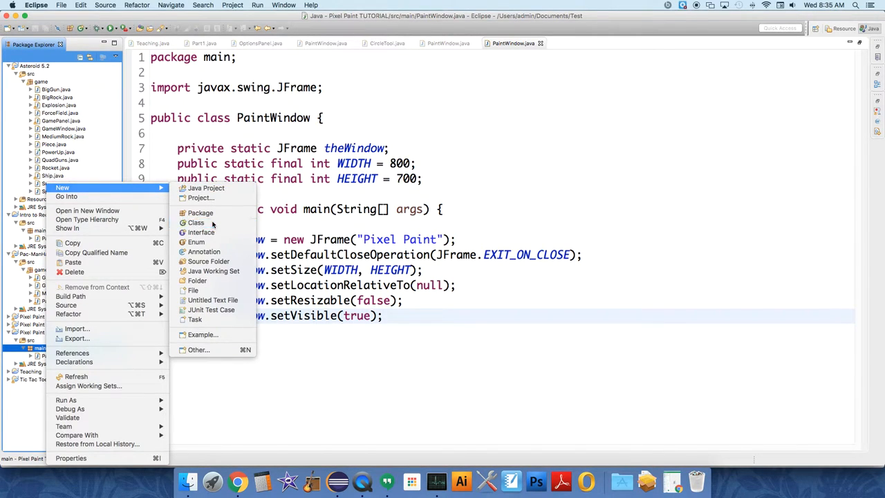
click(197, 221)
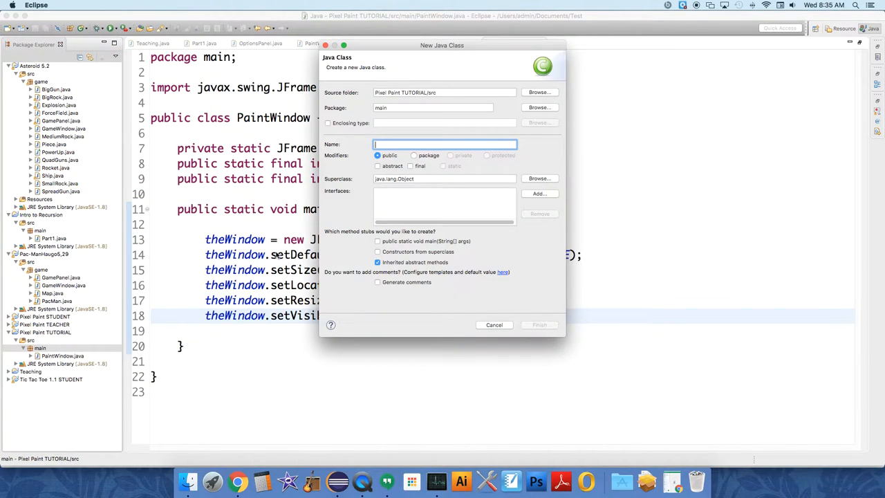
text(Paint)
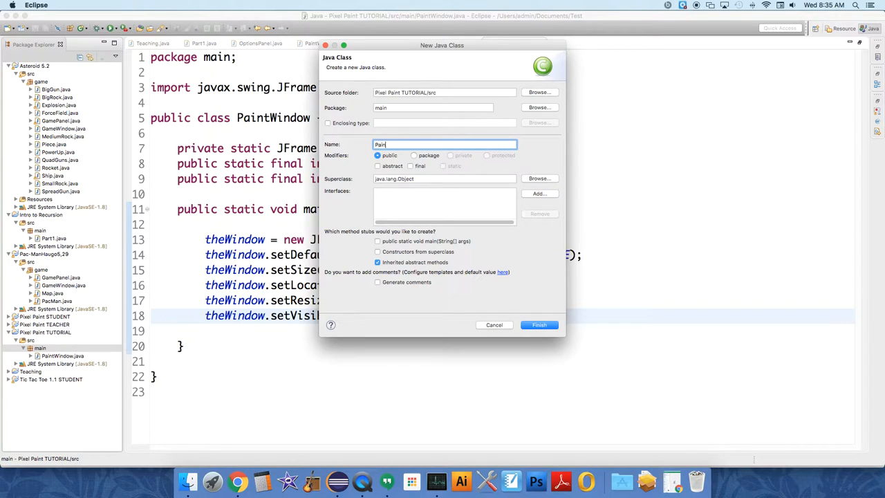
click(539, 324)
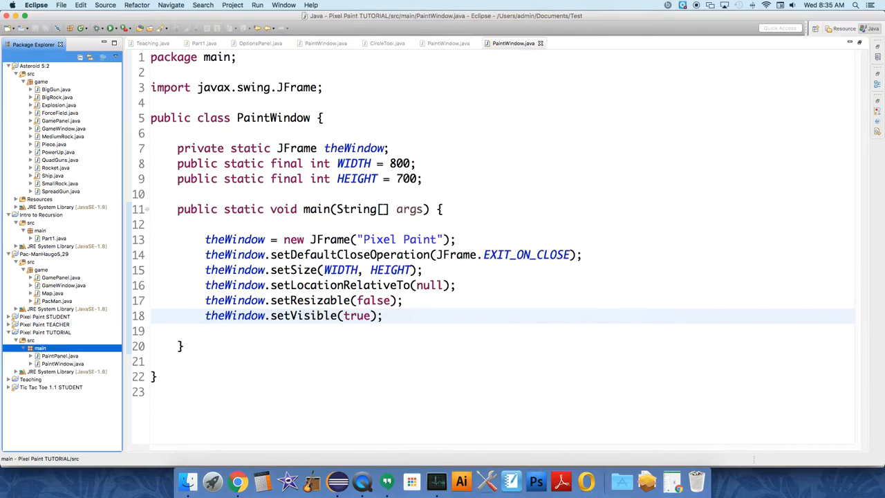
- Make PaintPanel extend JPanel and quick-fix the javax.swing.JPanel import
click(576, 43)
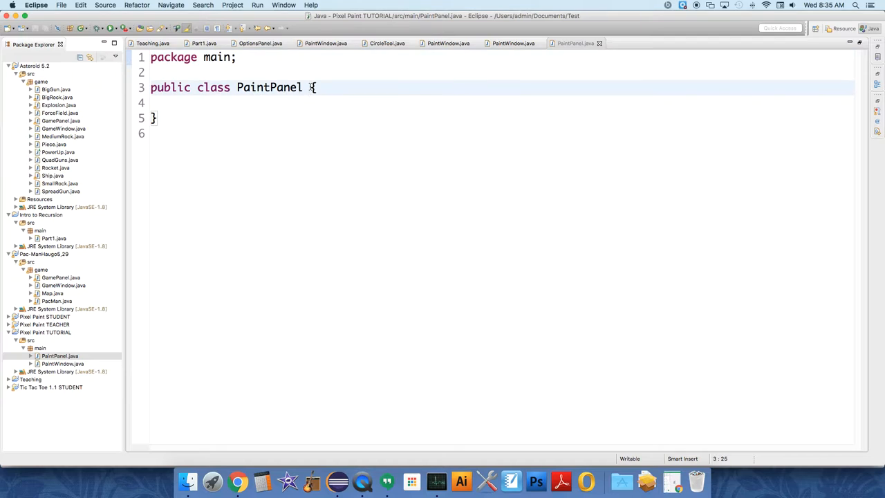
text(extends)
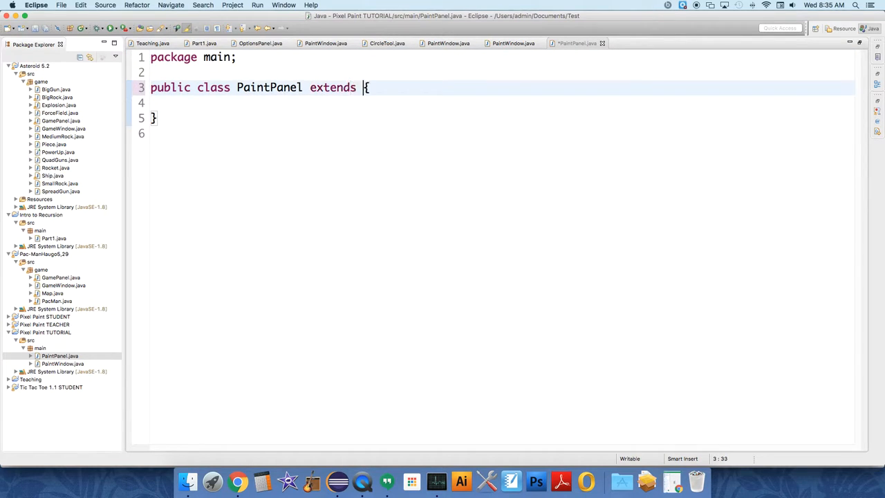
text(JPanel)
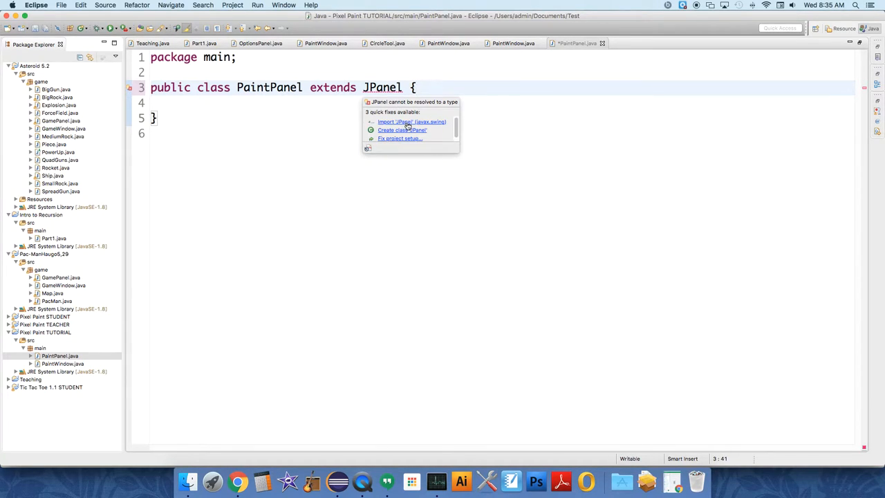
click(412, 121)
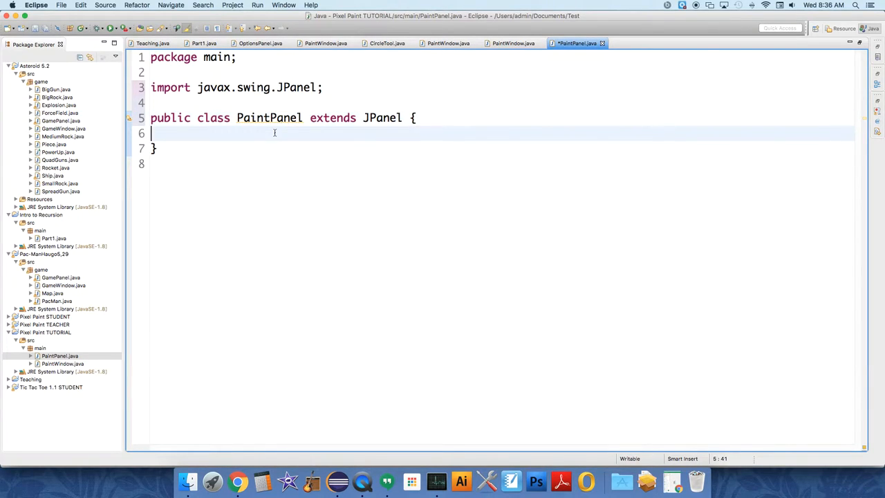
- Write an empty public PaintPanel() constructor inside the class body with blank lines around it
key(Return)
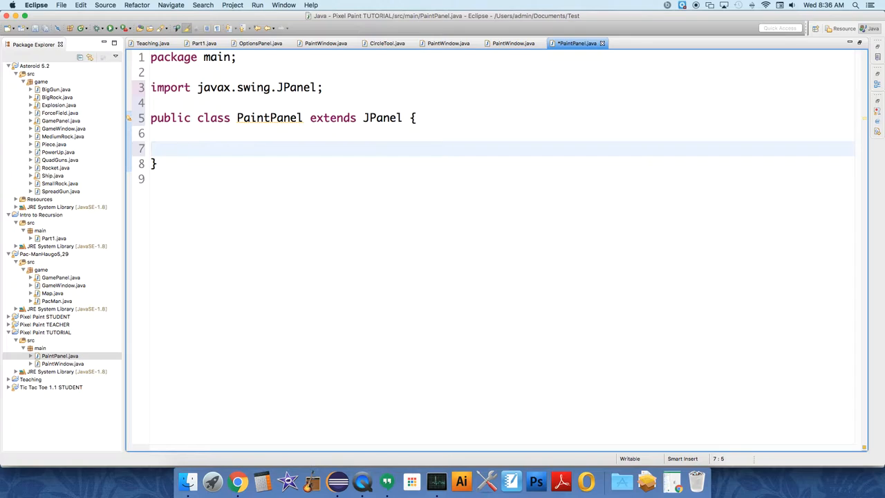
key(Return)
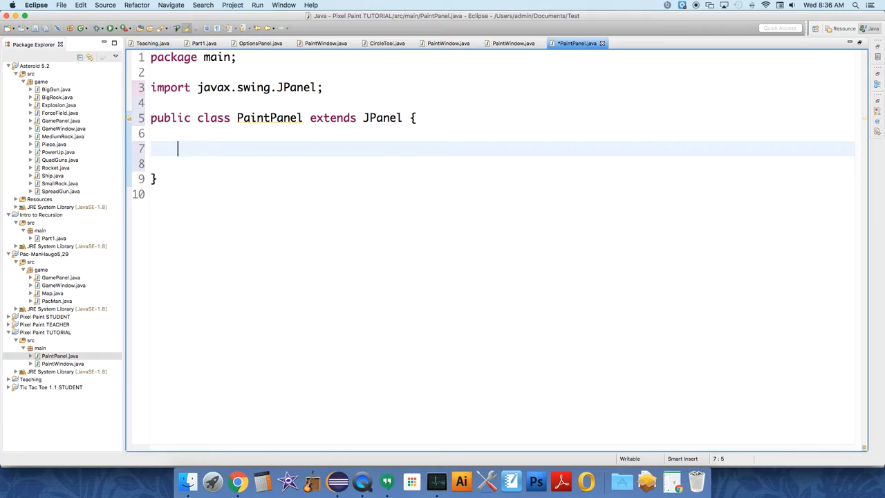
text(paint)
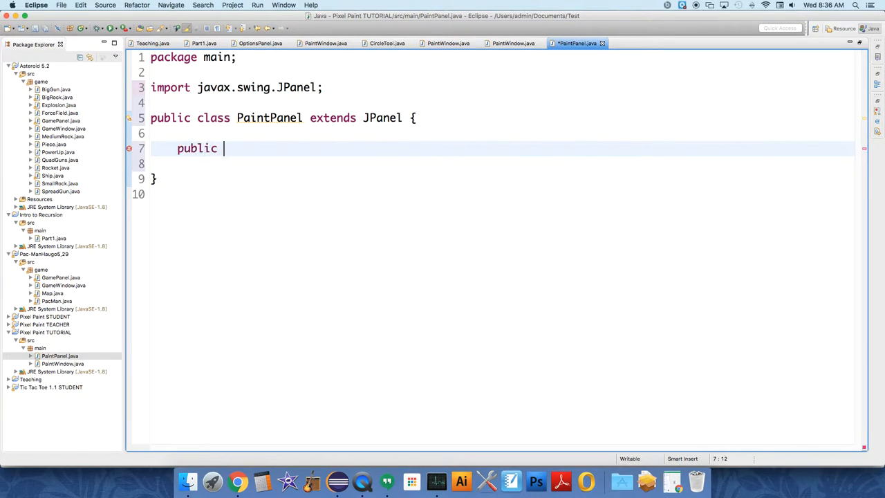
text(PaintP)
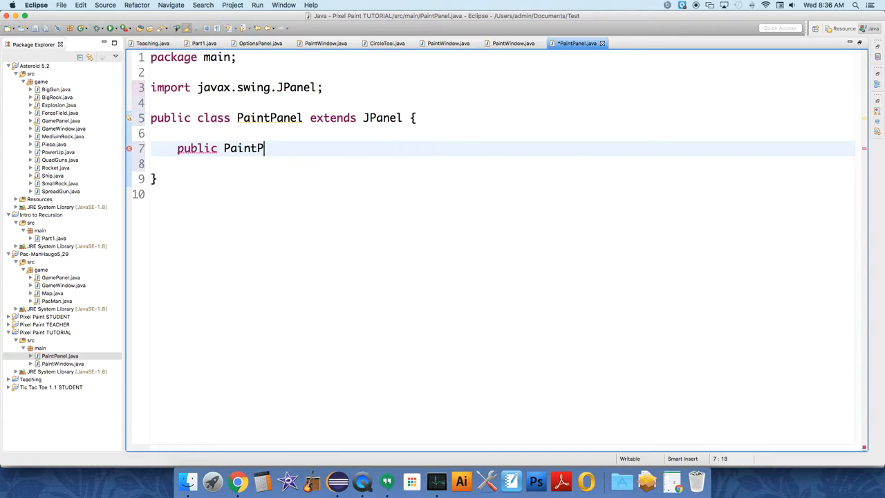
text(anel() {)
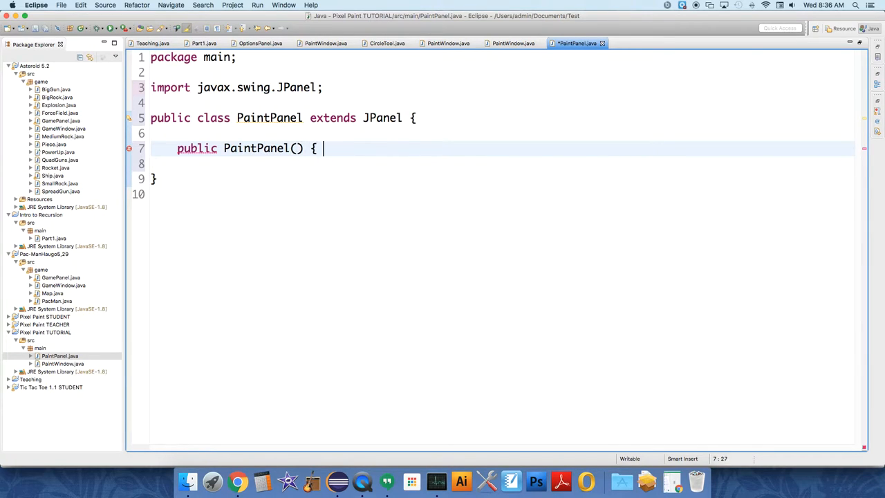
key(Return)
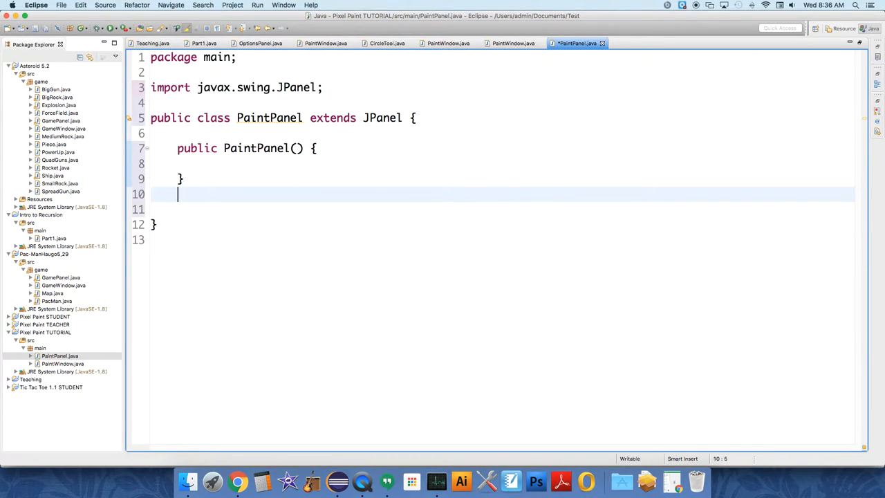
key(Return)
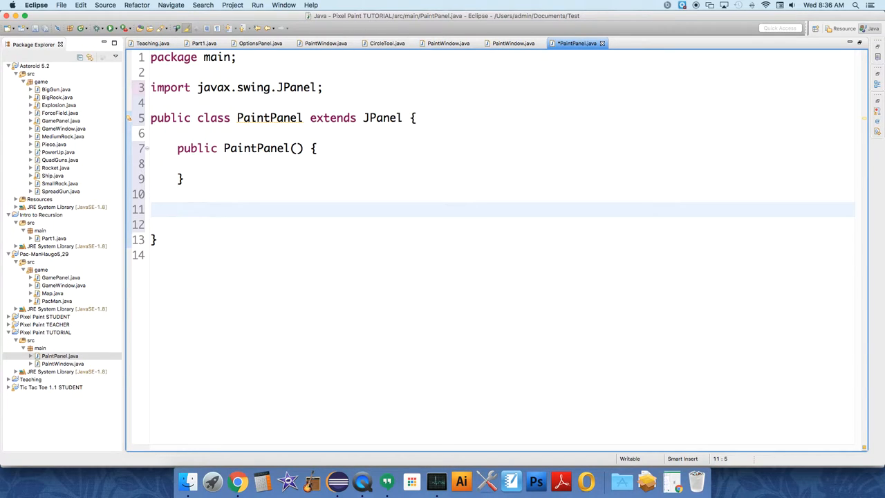
click(178, 209)
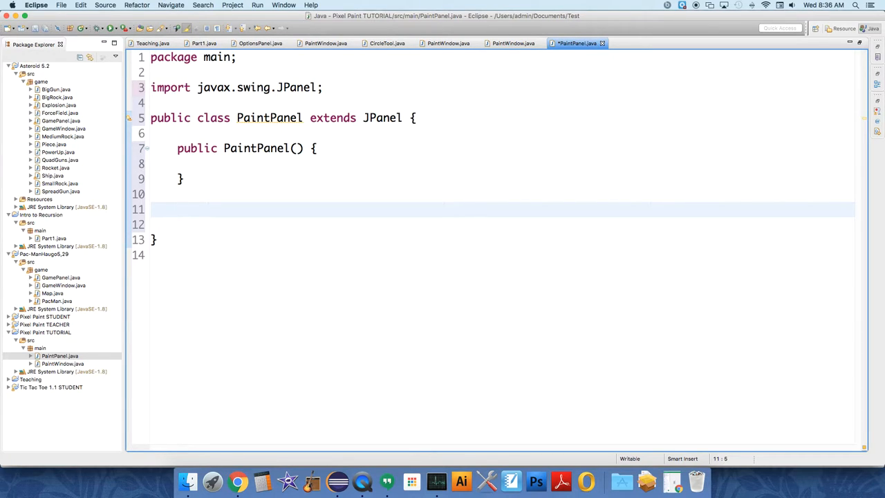
- Declare a public void paintComponent(Graphics g) method below the constructor
text(public)
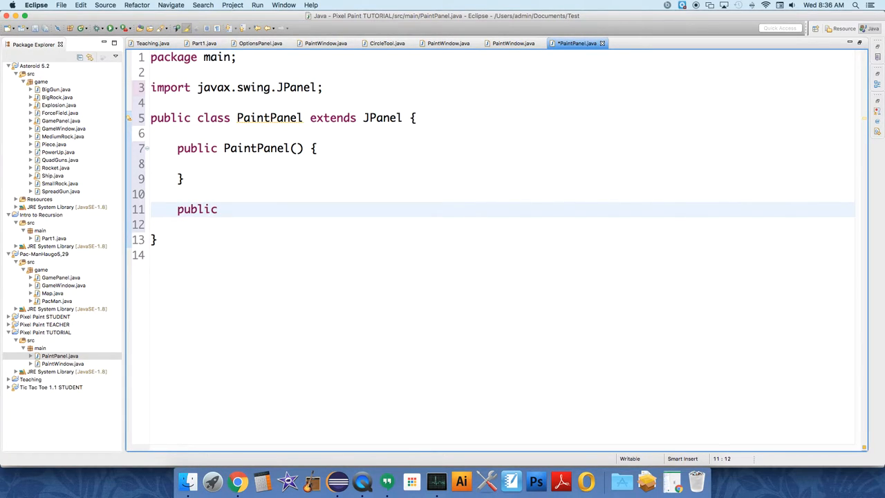
text(void)
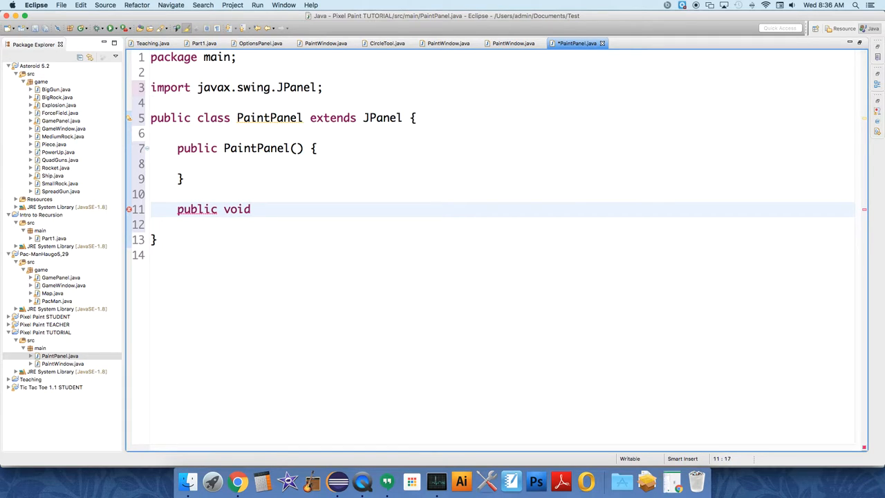
text(paintCompo)
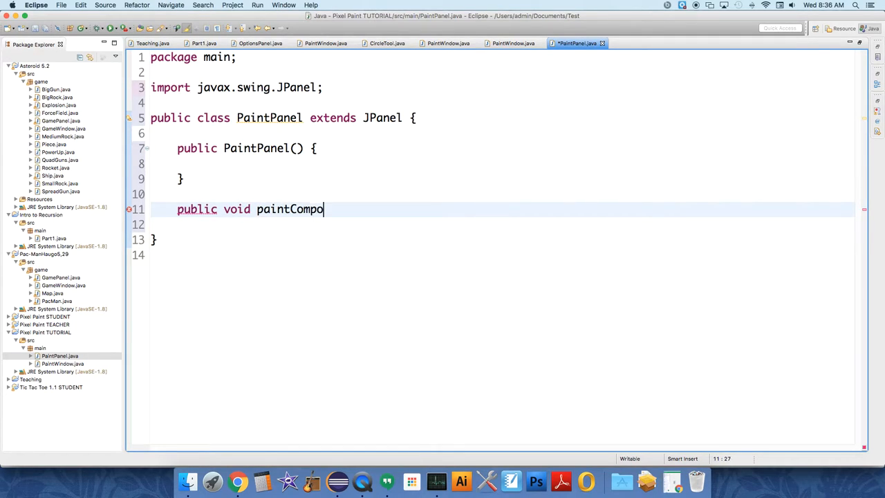
text(nent()
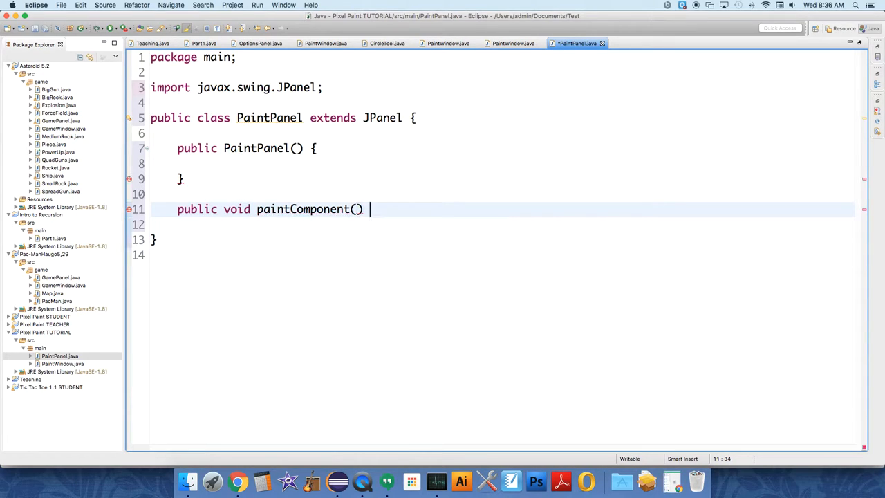
text(Graphi)
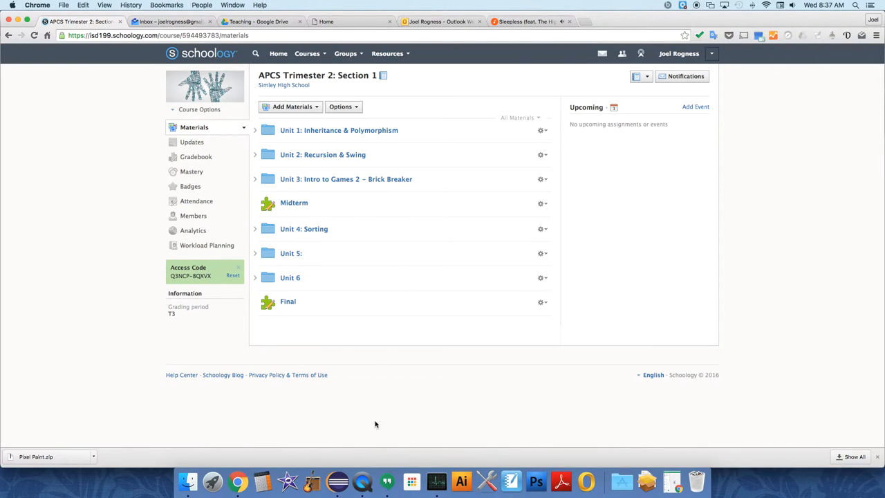
- Return to the PaintPanel code and quick-fix the java.awt.Graphics import
click(461, 481)
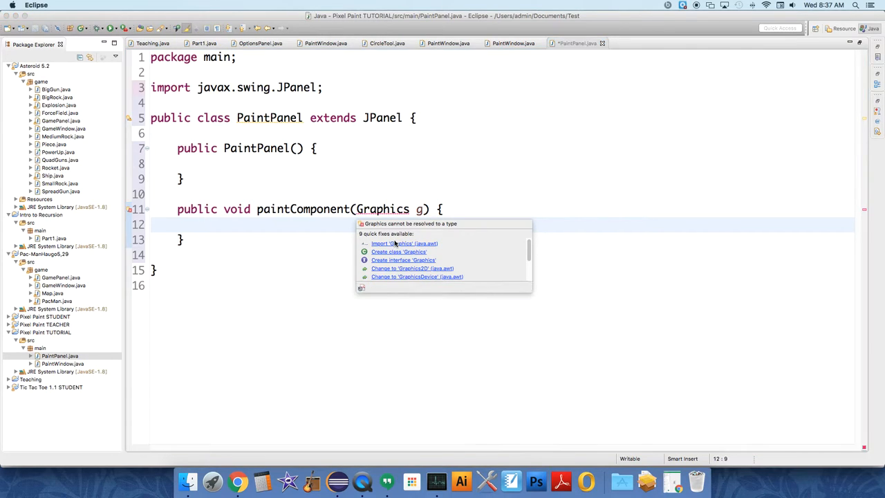
click(403, 244)
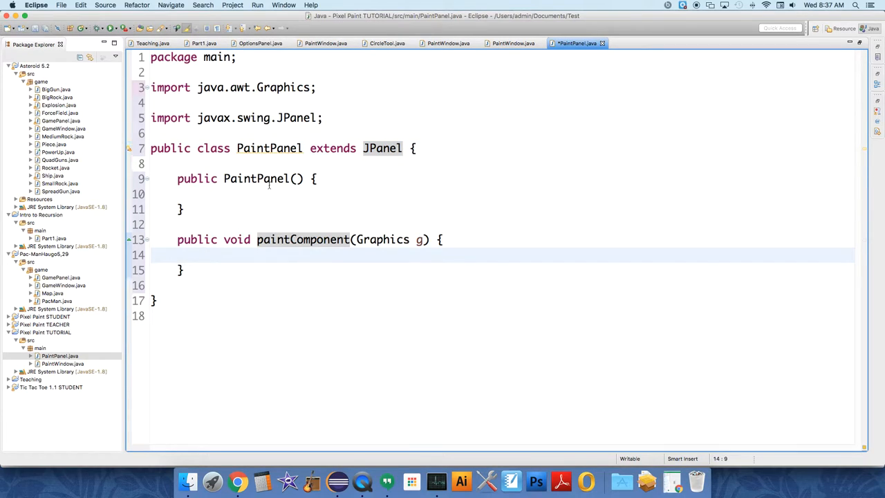
mouse_move(268, 265)
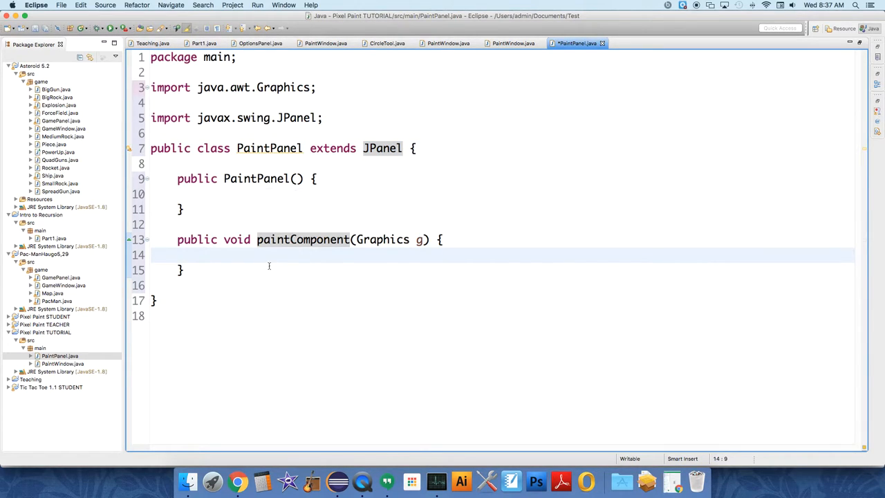
- Inside paintComponent call g.setColor(Color.WHITE), accepting the Color import
text(g.)
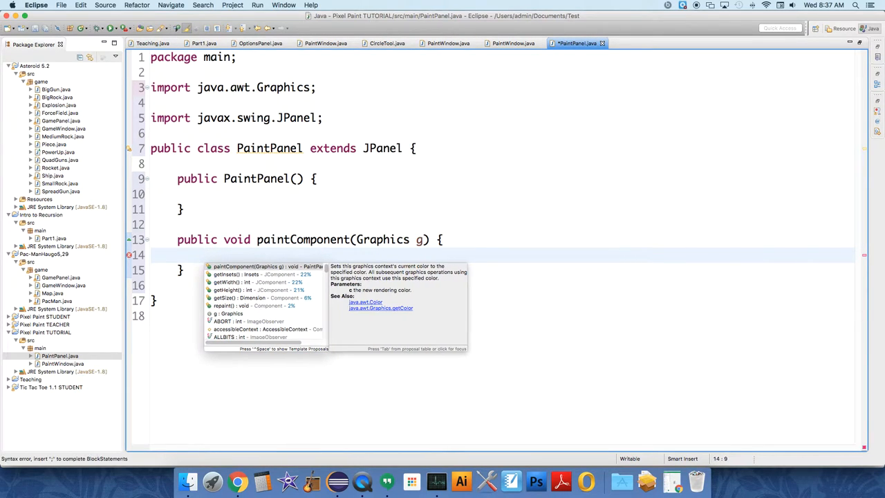
key(Escape)
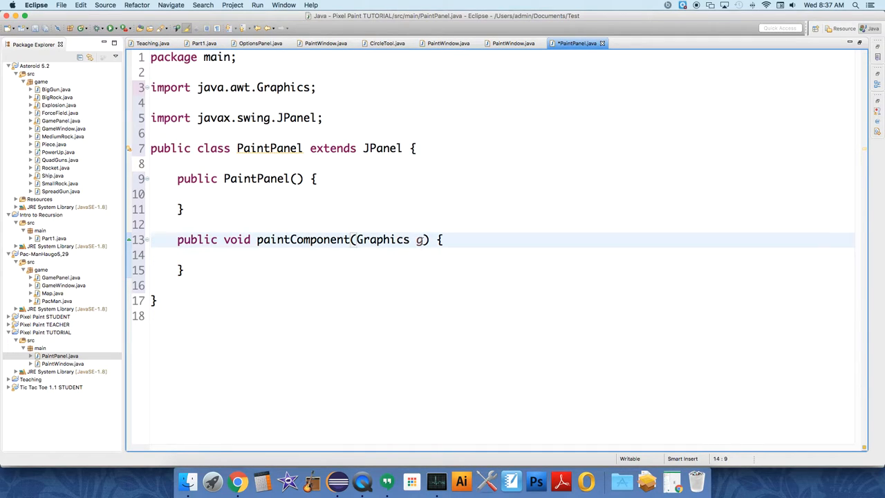
click(372, 255)
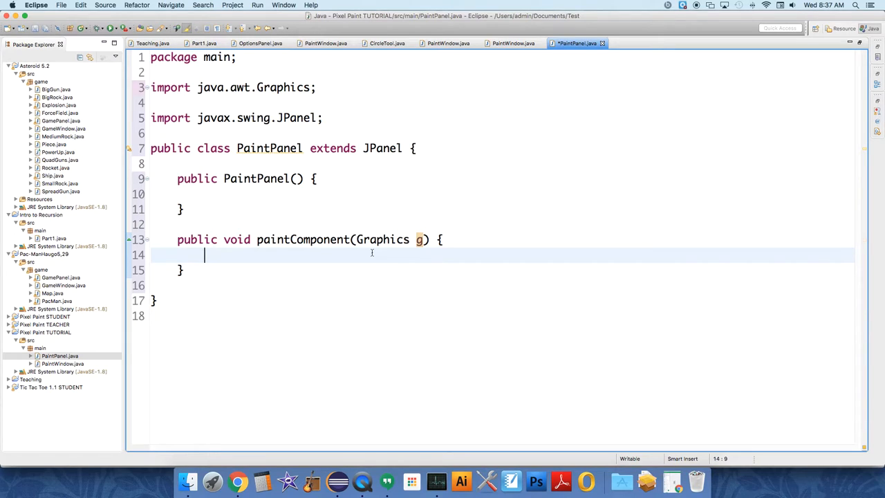
mouse_move(421, 239)
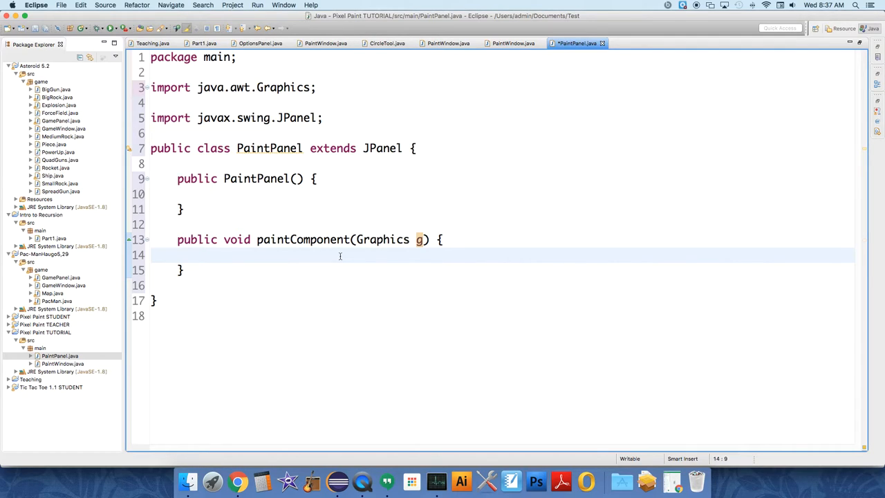
text(g.setColor)
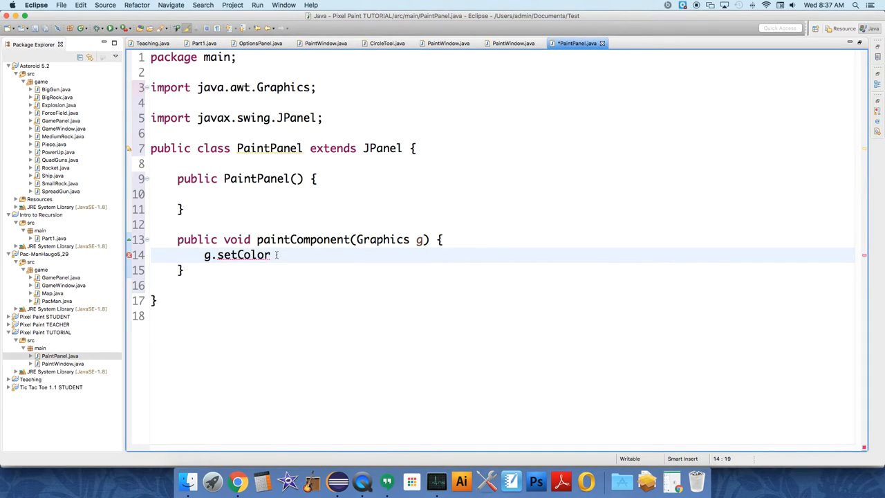
text(())
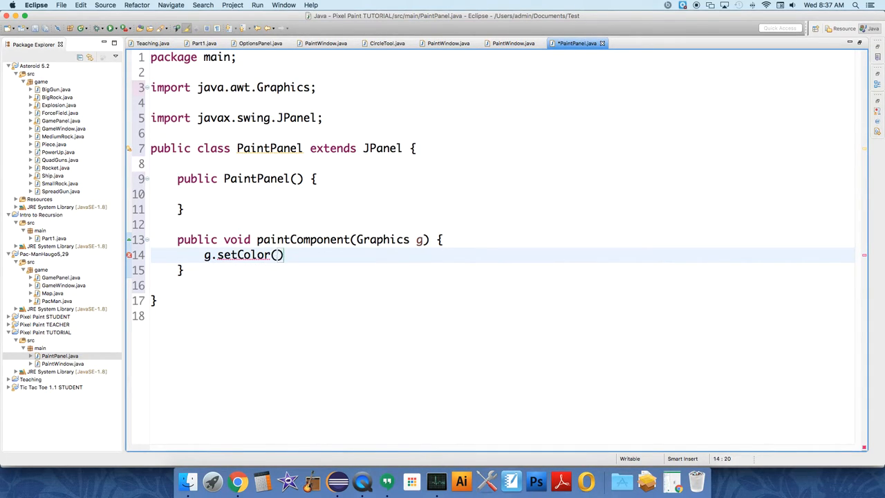
text(Color.WHITE)
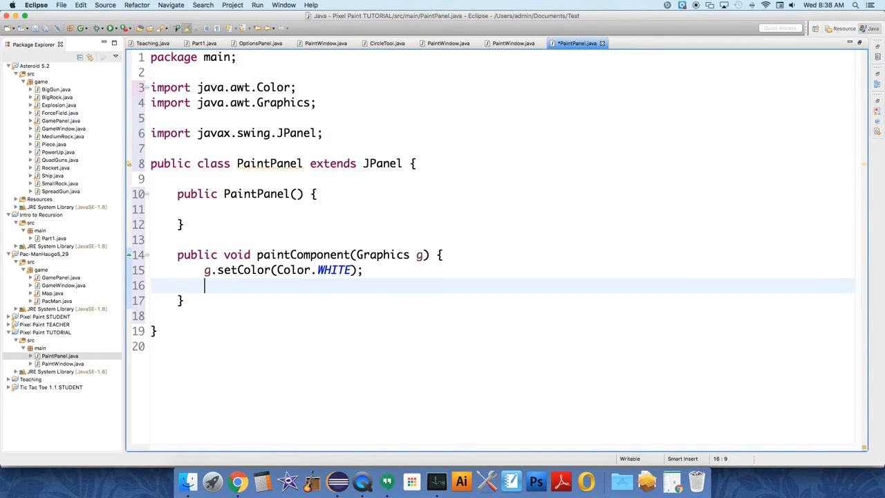
- Add g.fillRect(0, 0, PaintWindow.WIDTH, PaintWindow.HEIGHT) to fill the white background
text(g.fillRect(x, y, width, height);)
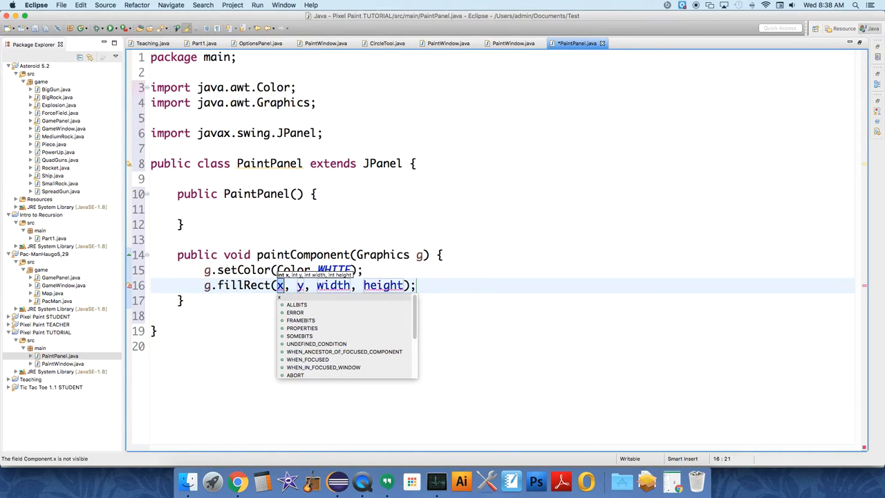
text(0, 0, width)
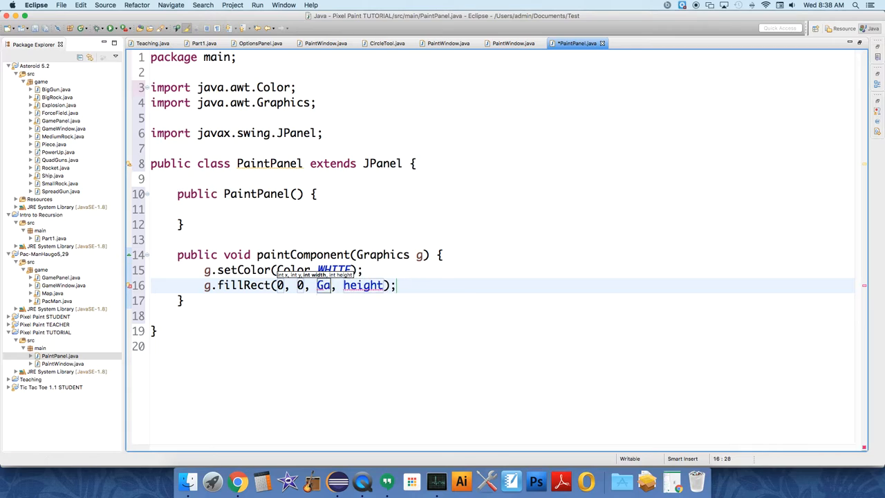
text(PaintWindow)
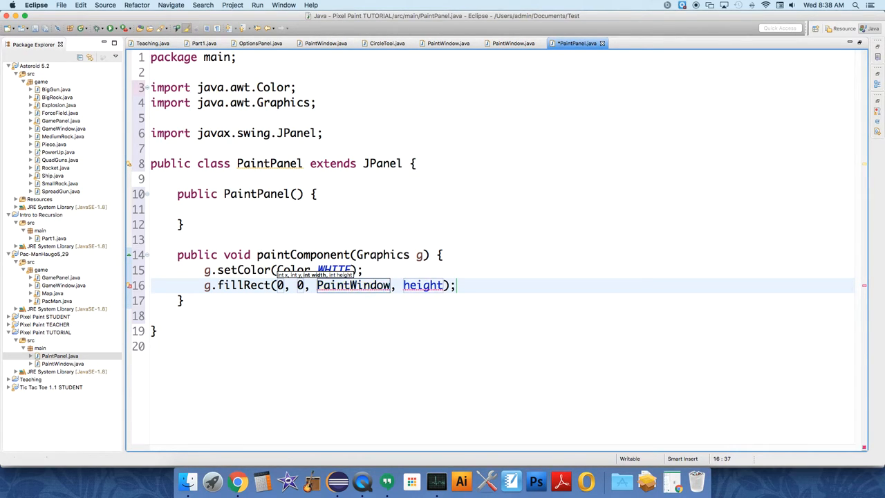
text(.WIDTH)
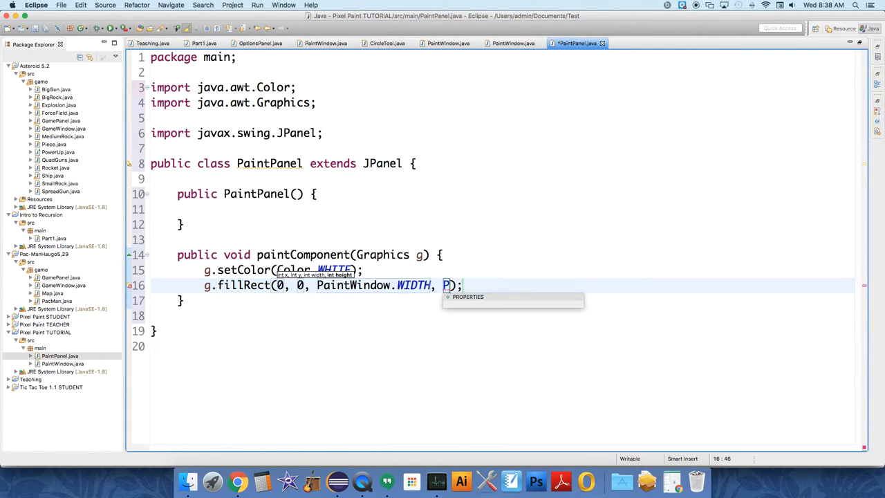
text(aintWind)
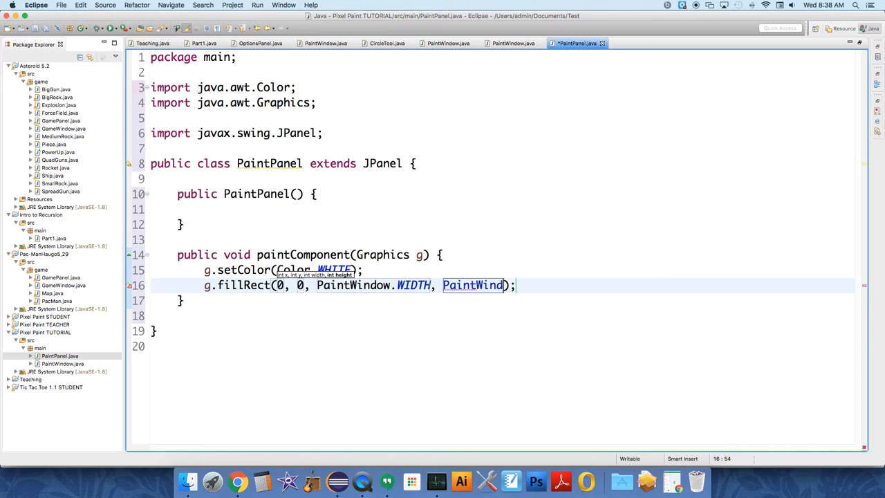
text(.HEIGHT)
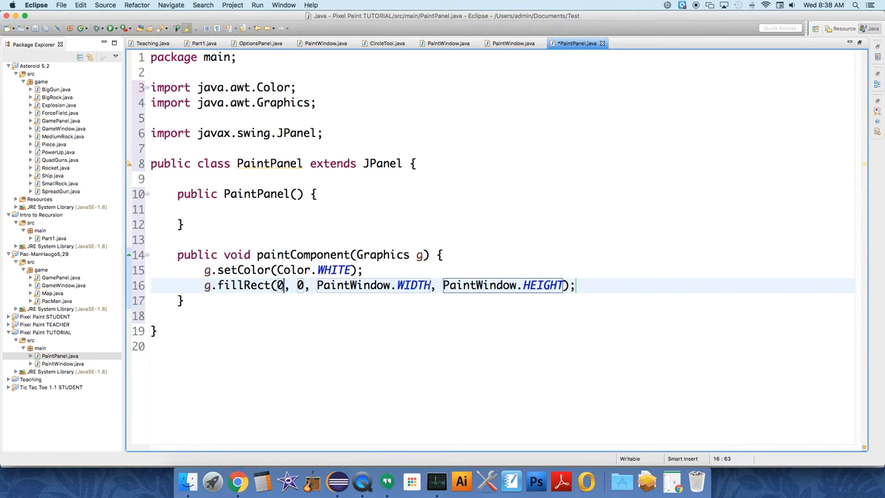
click(280, 285)
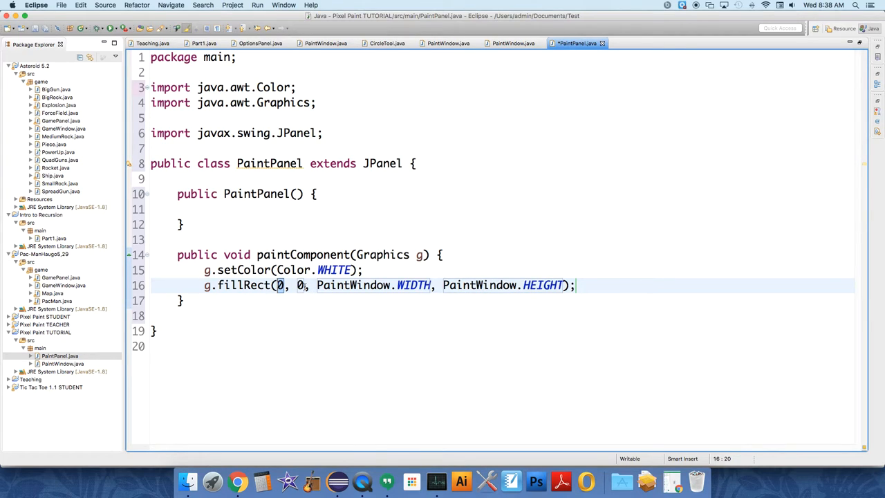
mouse_move(306, 317)
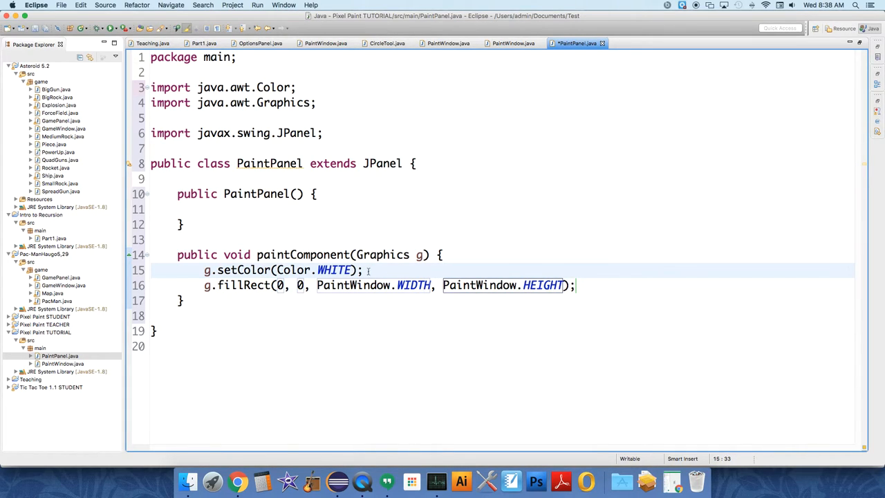
- After fillRect, call g.setColor(Color.BLACK) choosing BLACK from content assist
click(575, 285)
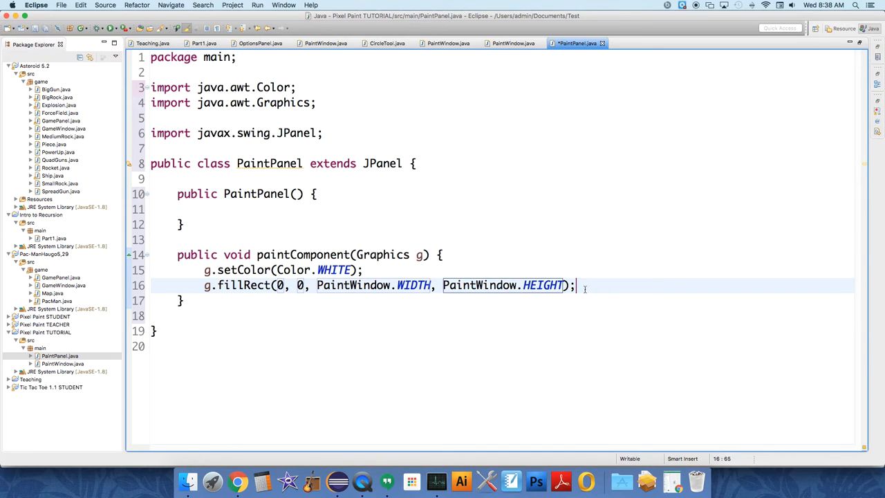
text(g.setColor(c);)
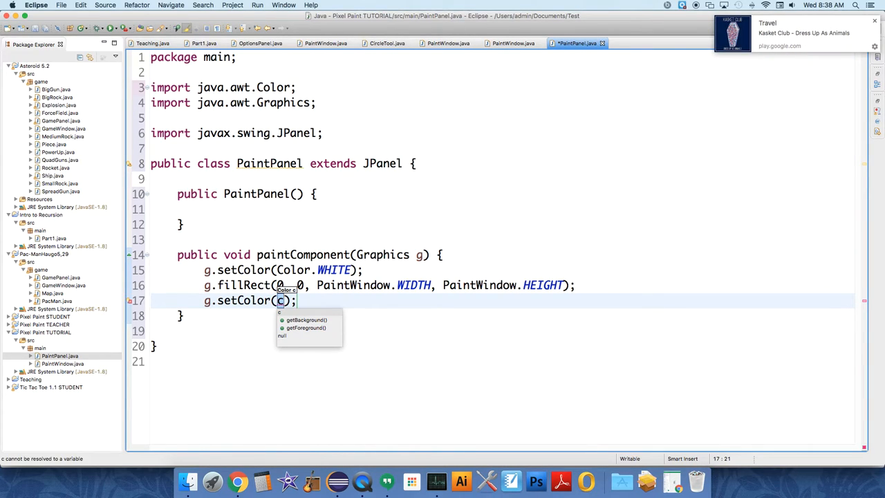
text(olor.BLA)
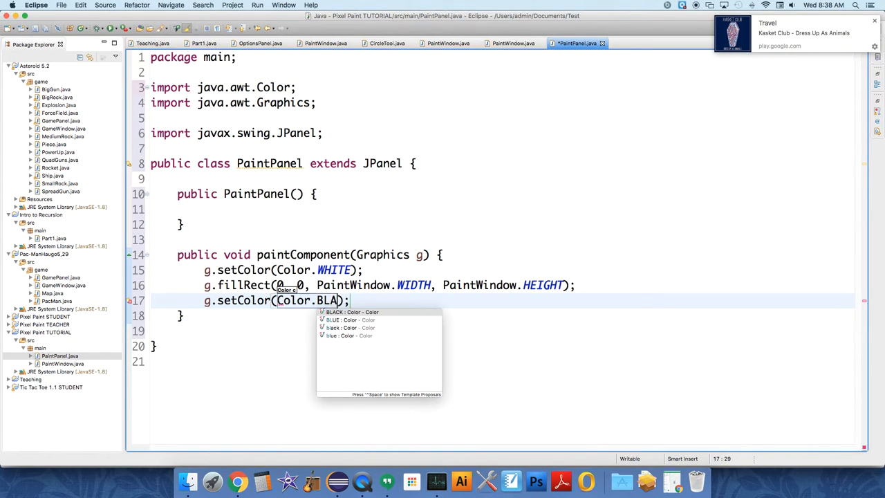
click(348, 313)
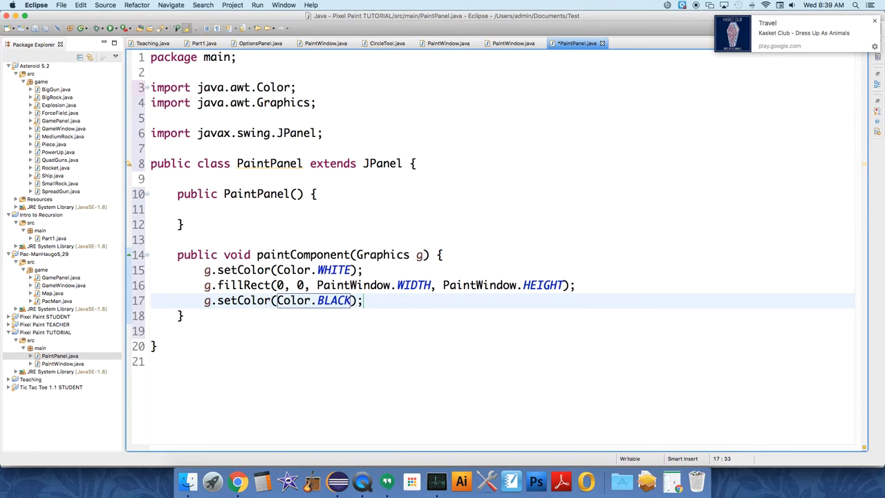
- Add g.fillOval(10, 10, 50, 50) to draw the black oval
text(g.)
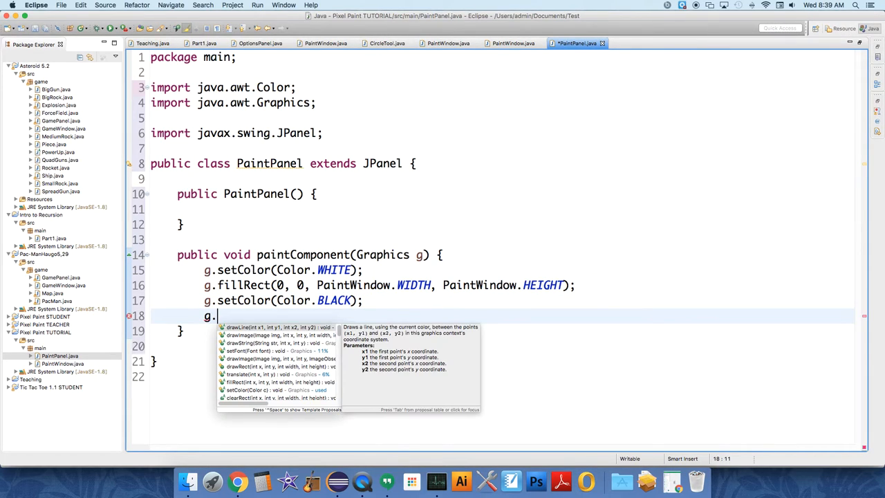
text(fillOva)
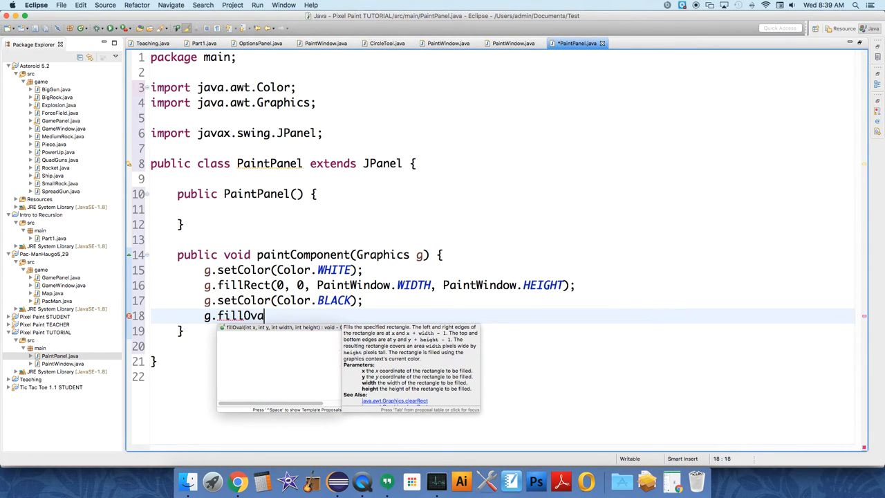
text(l(10, y, width, height);)
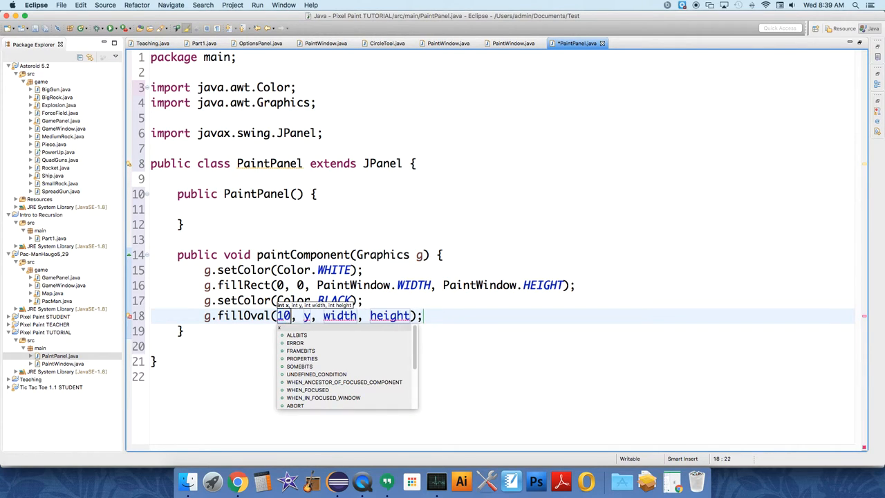
text(10)
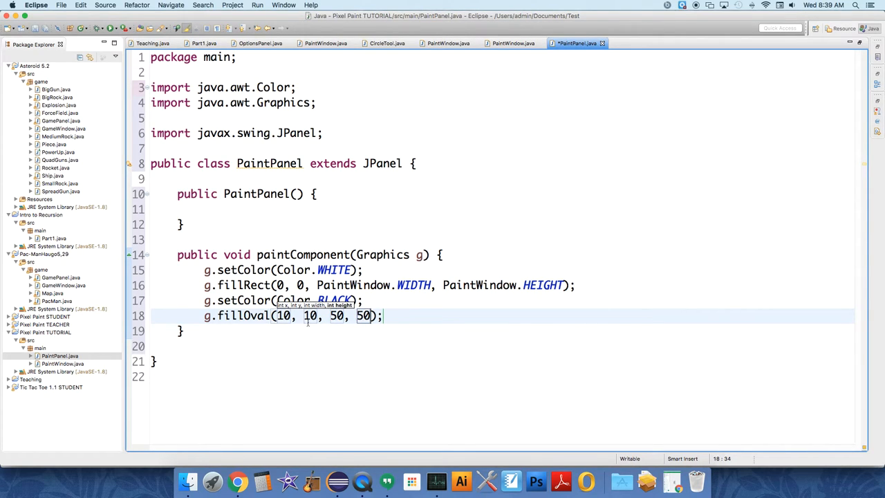
click(246, 209)
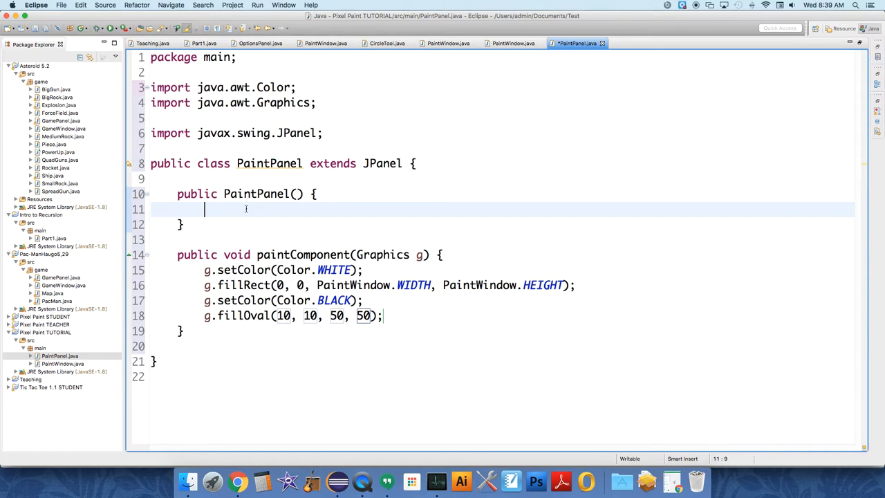
- Call repaint() inside the PaintPanel constructor and review the paintComponent code
text(repain)
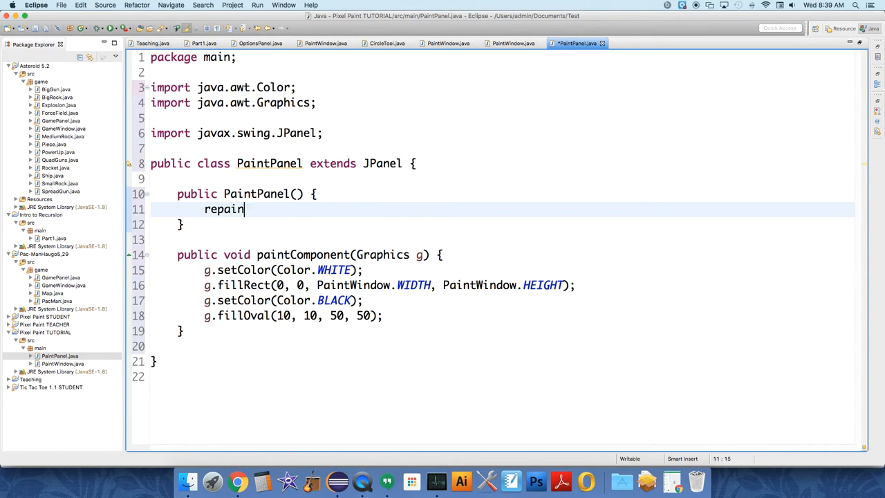
text(t();)
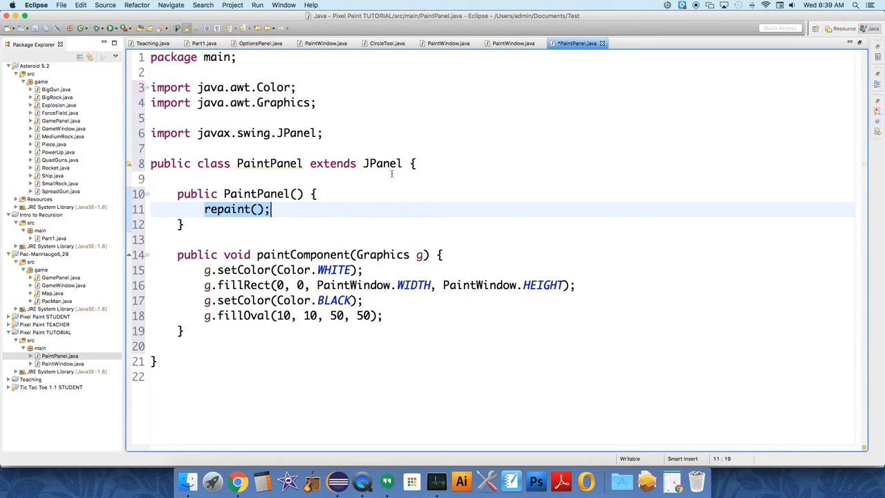
click(393, 163)
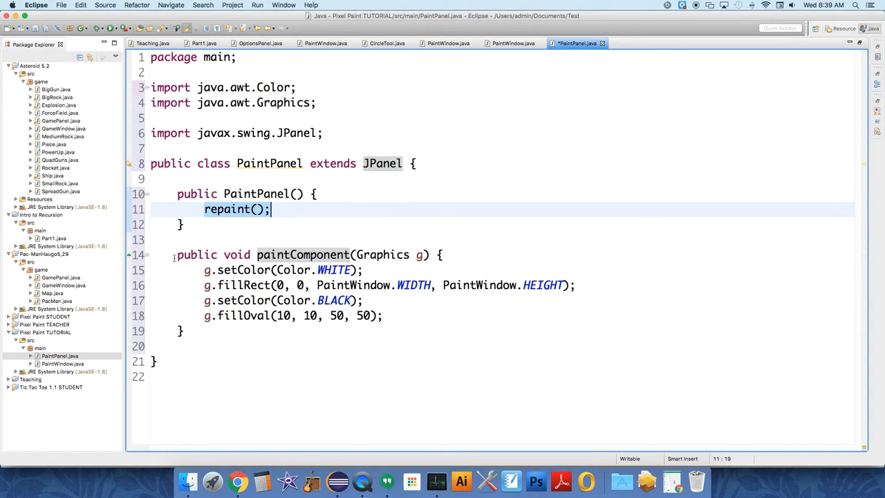
drag(177, 254, 183, 330)
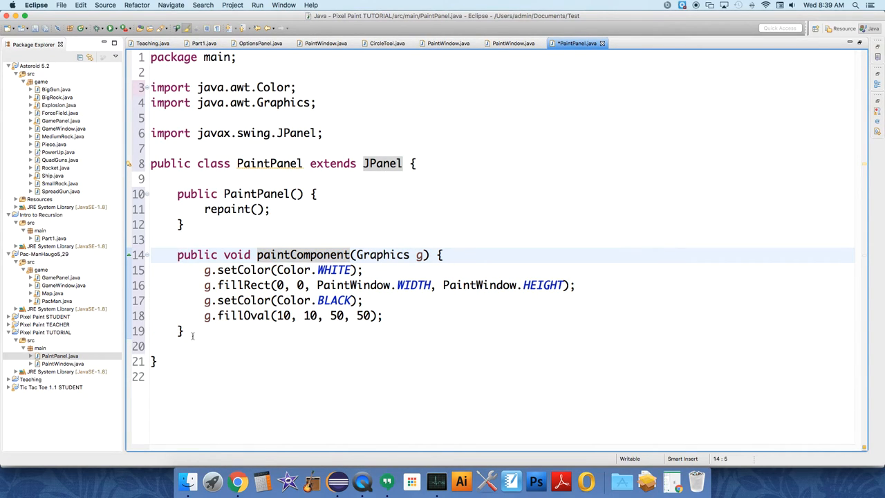
click(204, 209)
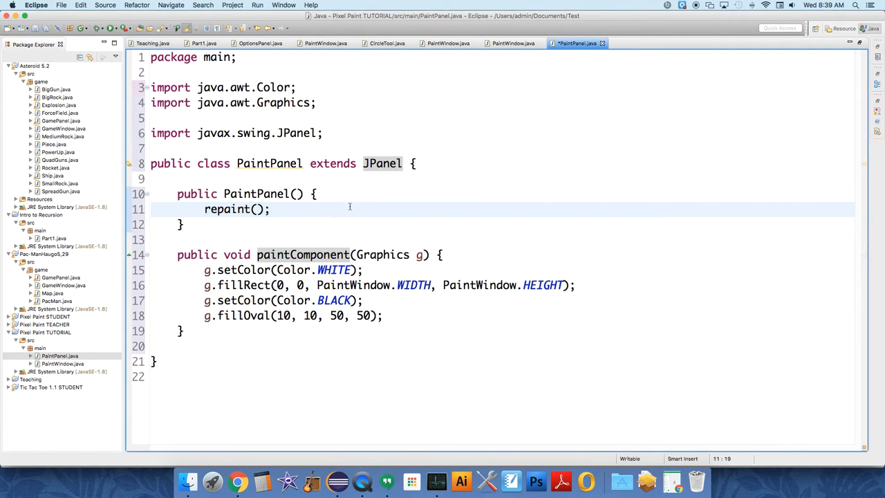
mouse_move(381, 230)
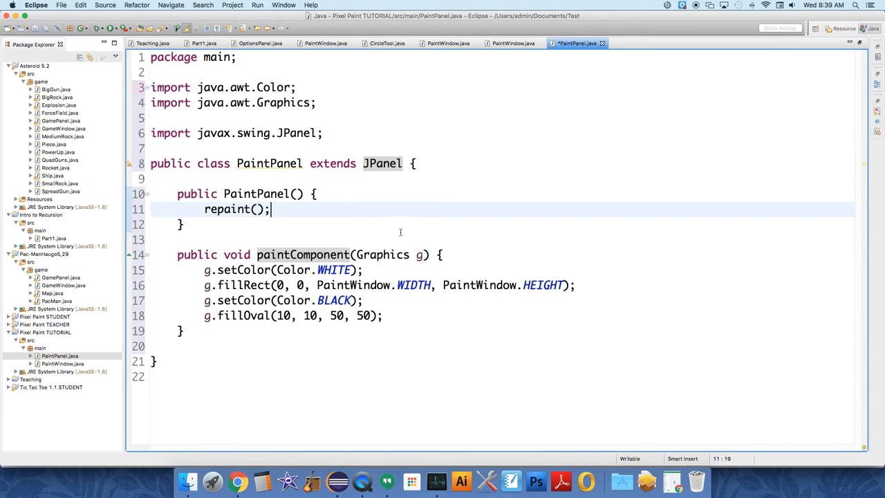
mouse_move(324, 227)
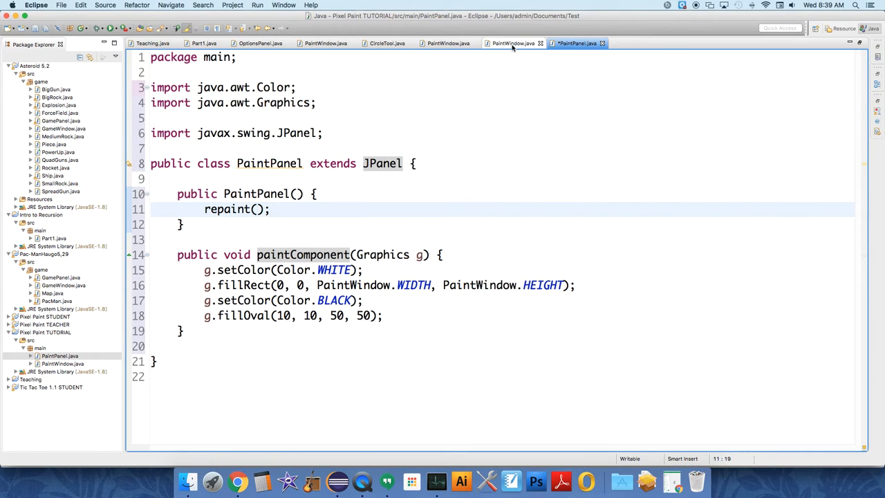
- In PaintWindow.java declare a private static PaintPanel thePanel field
click(511, 43)
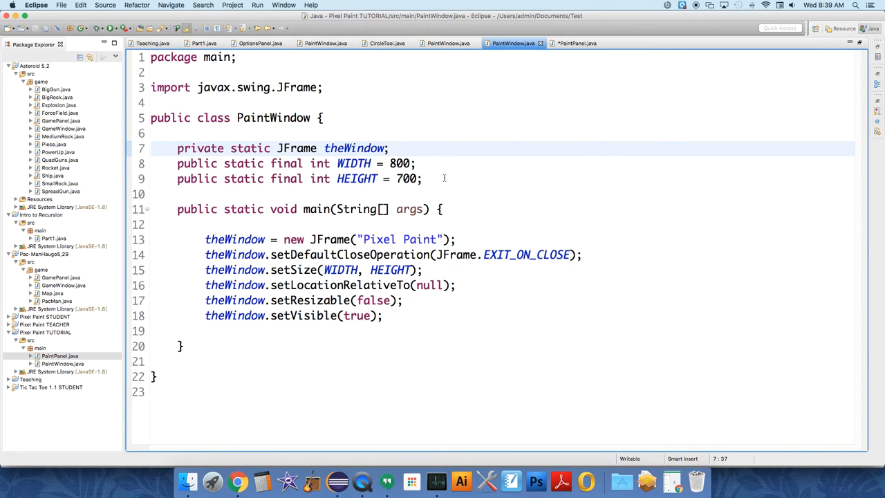
text(pr)
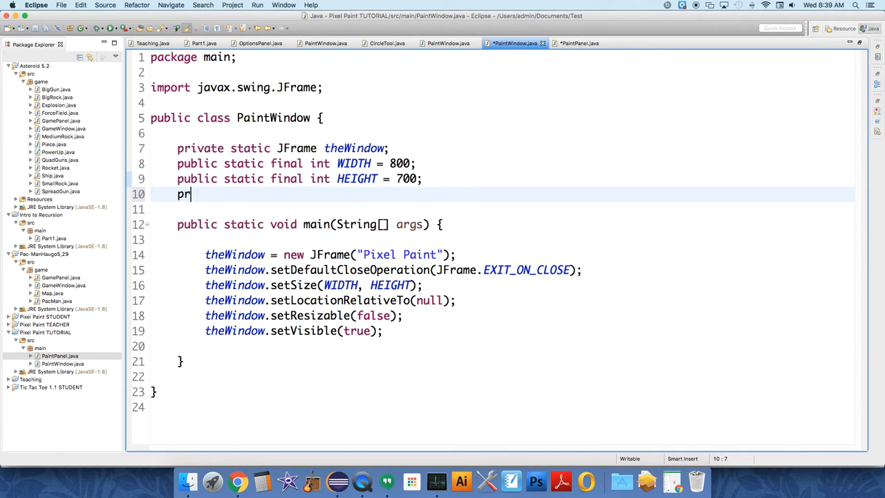
text(ivate)
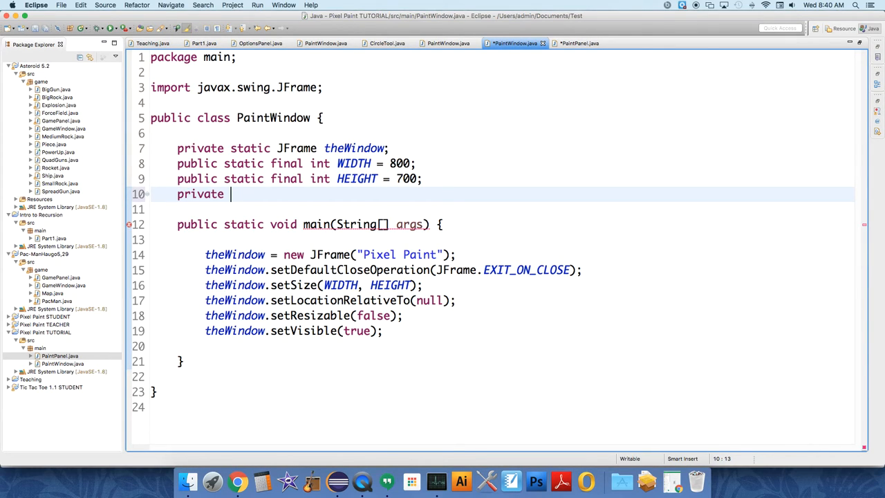
text(static)
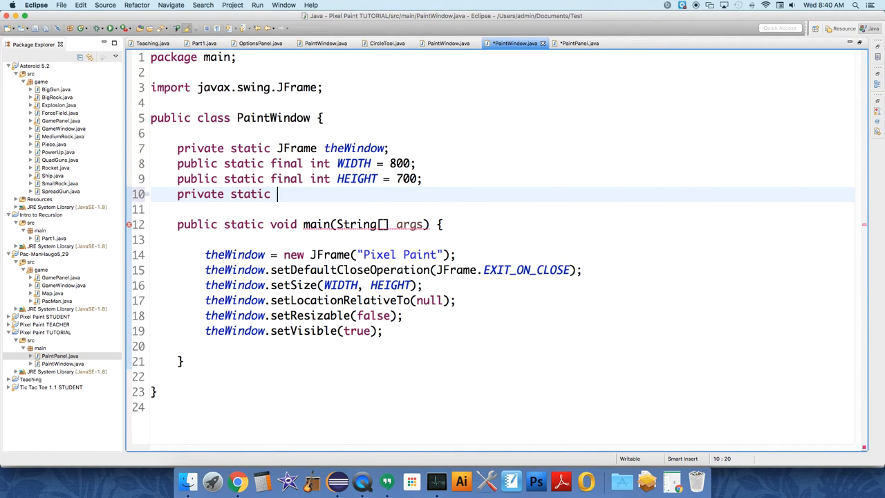
text(PaintPanel)
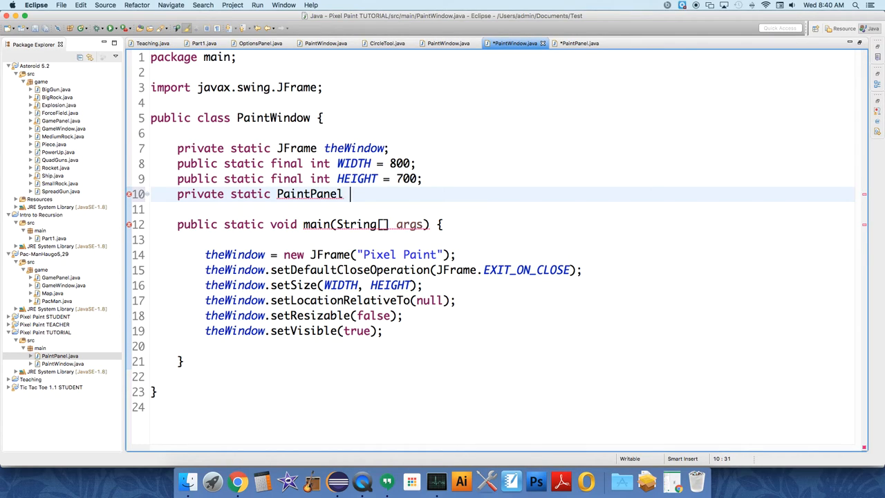
text(thePanel;)
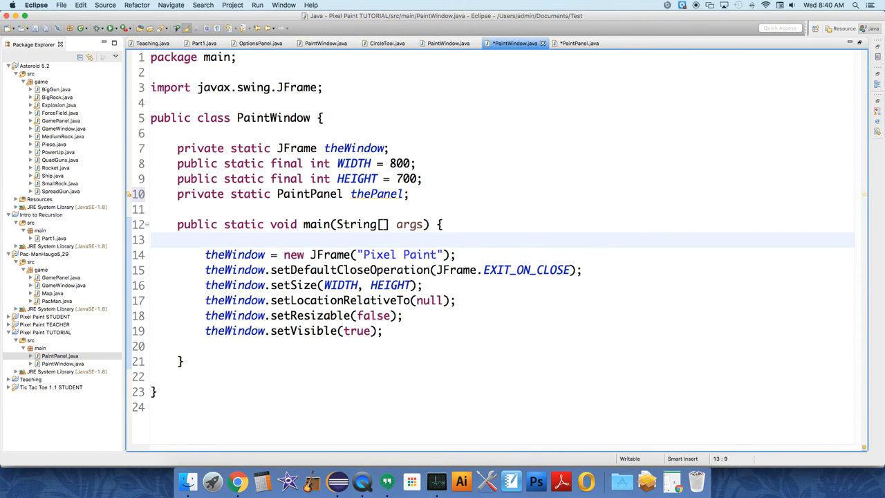
- Assign thePanel = new PaintPanel() at the start of main
text(theP)
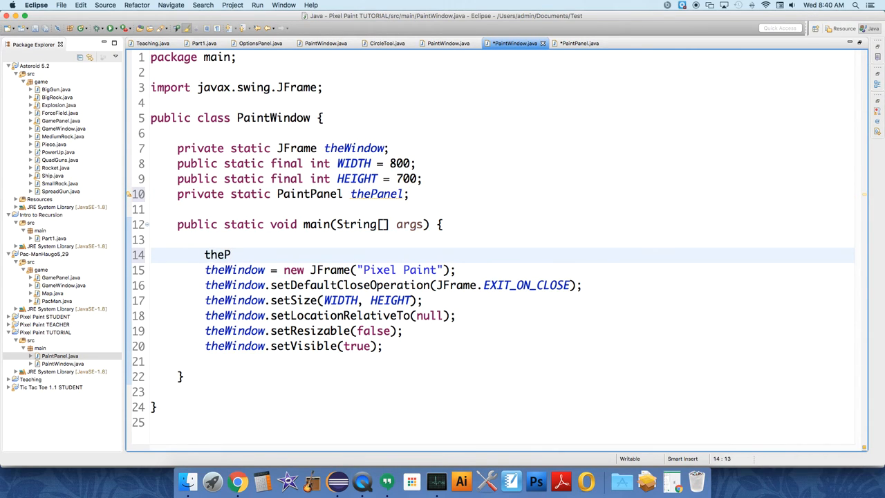
text(anel = new)
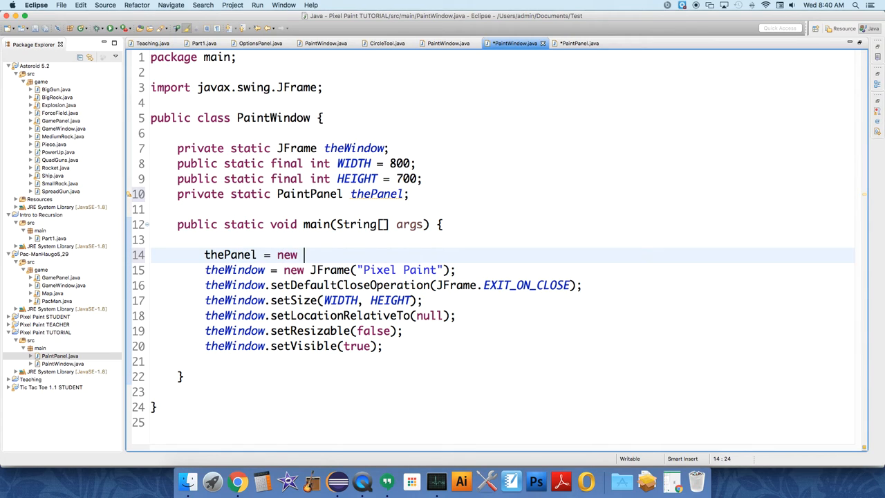
text(PaintPan)
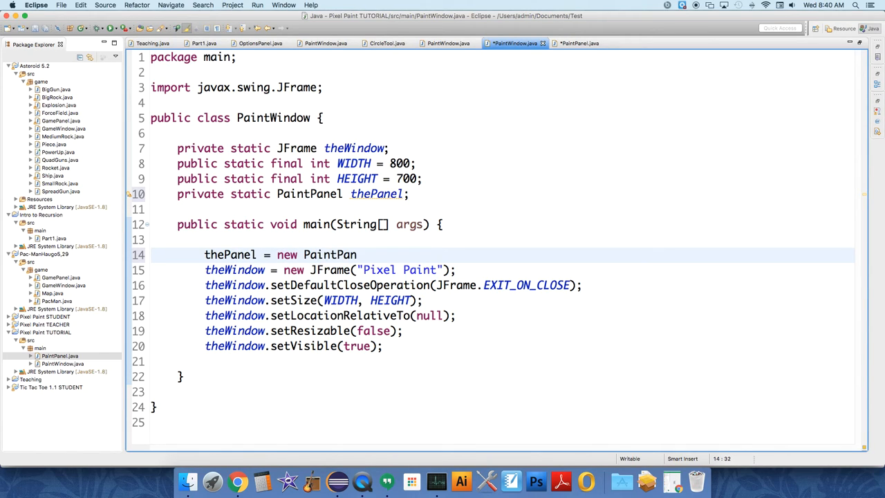
text(el();)
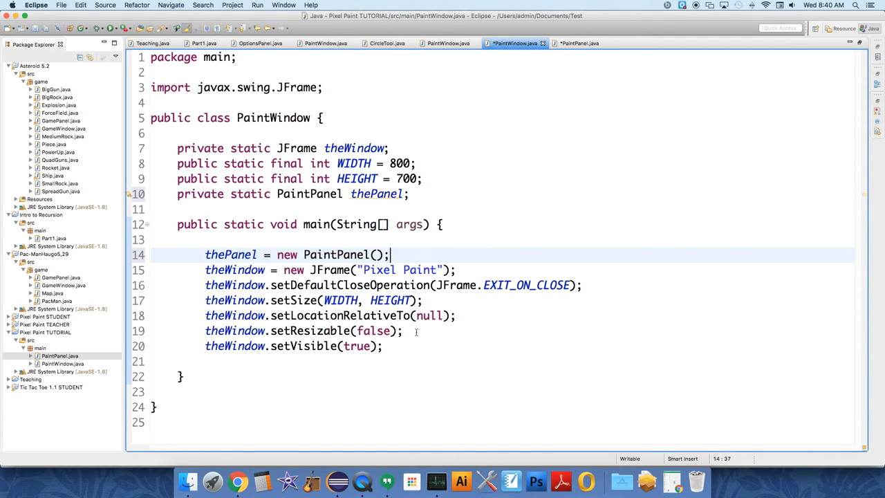
- Call theWindow.add(thePanel) on a new line before setVisible
key(Return)
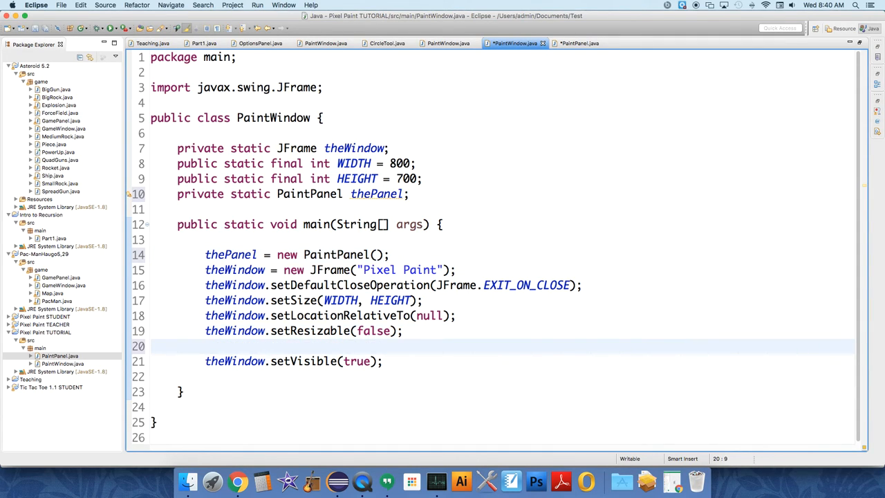
text(theWindow)
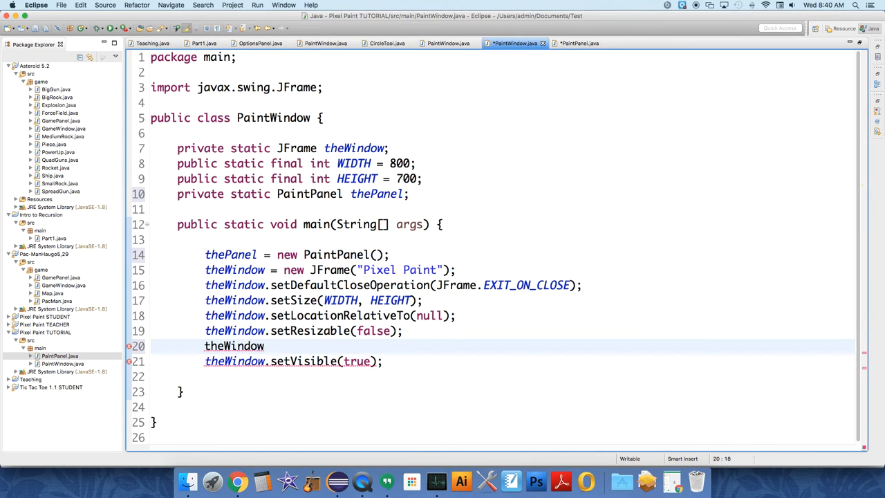
text(.)
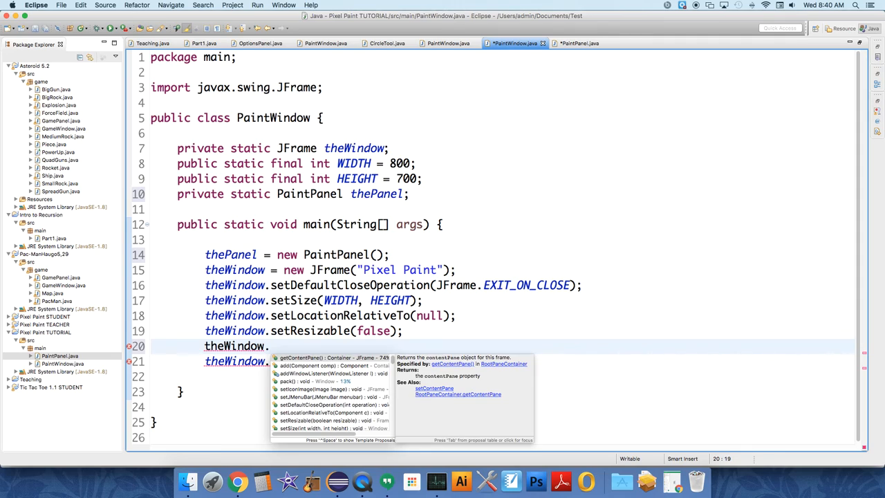
text(add)
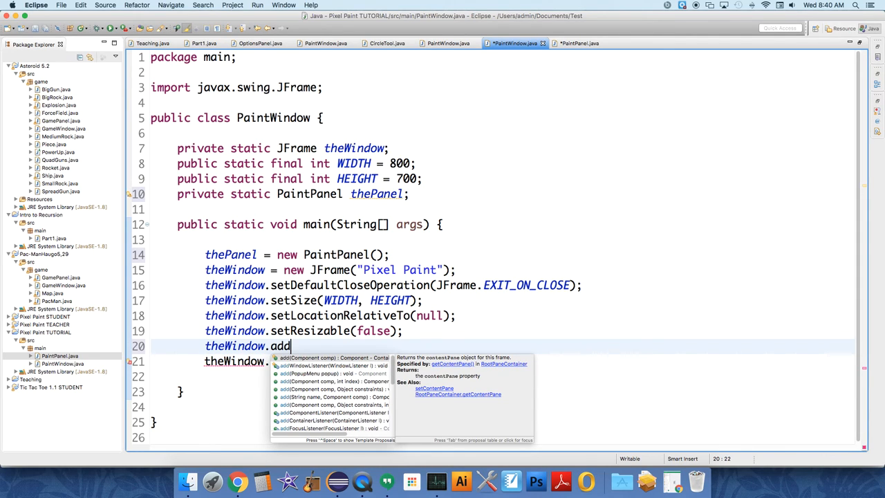
text((thePanel);)
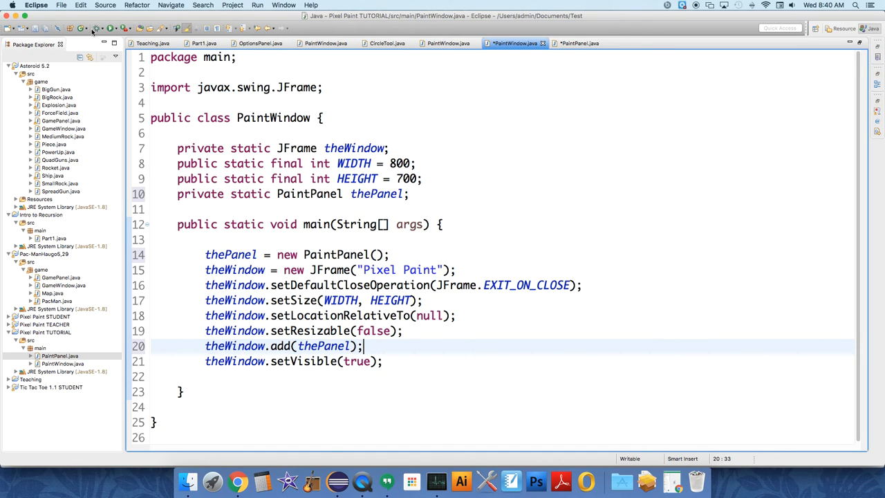
- Save both files and run PaintWindow, showing the black circle on white in Pixel Paint
click(111, 27)
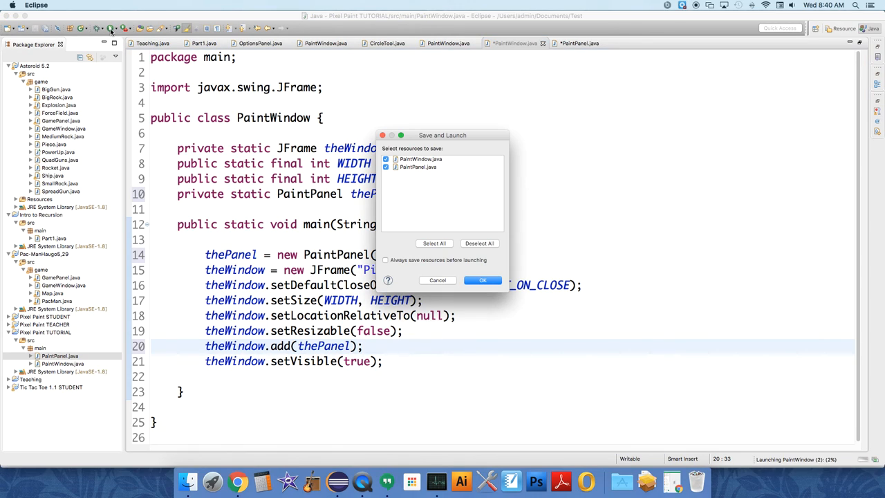
click(482, 279)
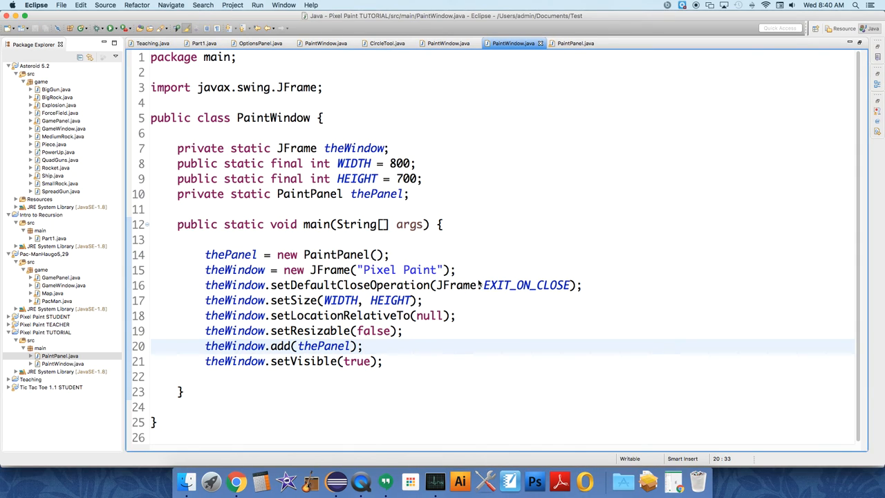
click(114, 27)
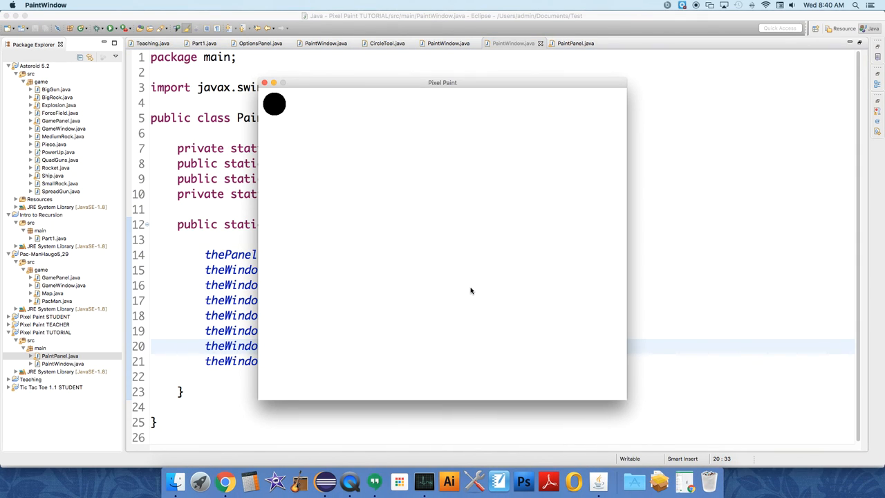
mouse_move(396, 243)
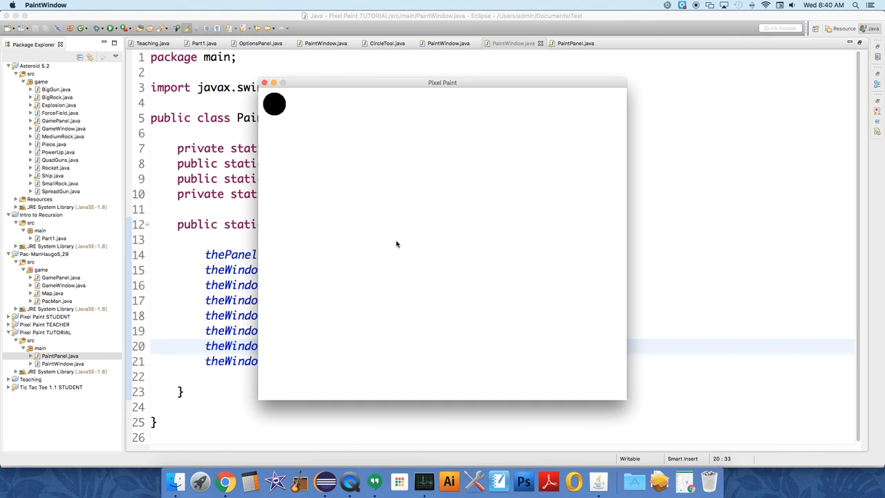
mouse_move(274, 111)
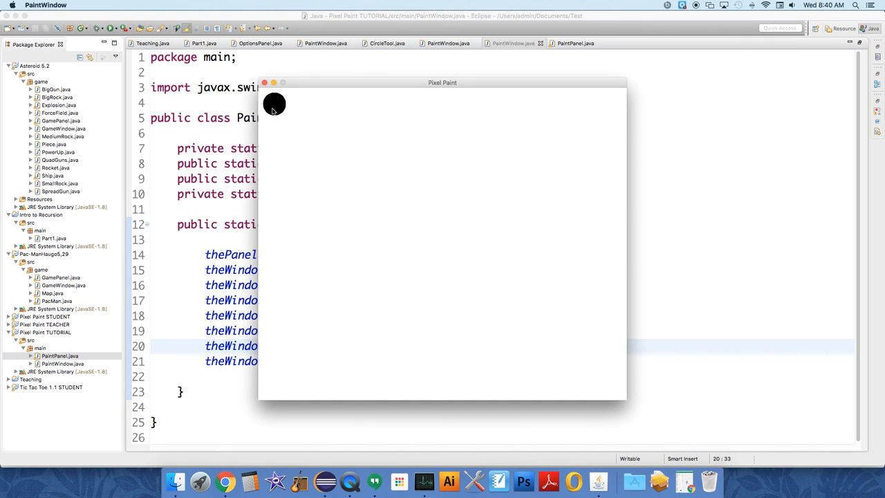